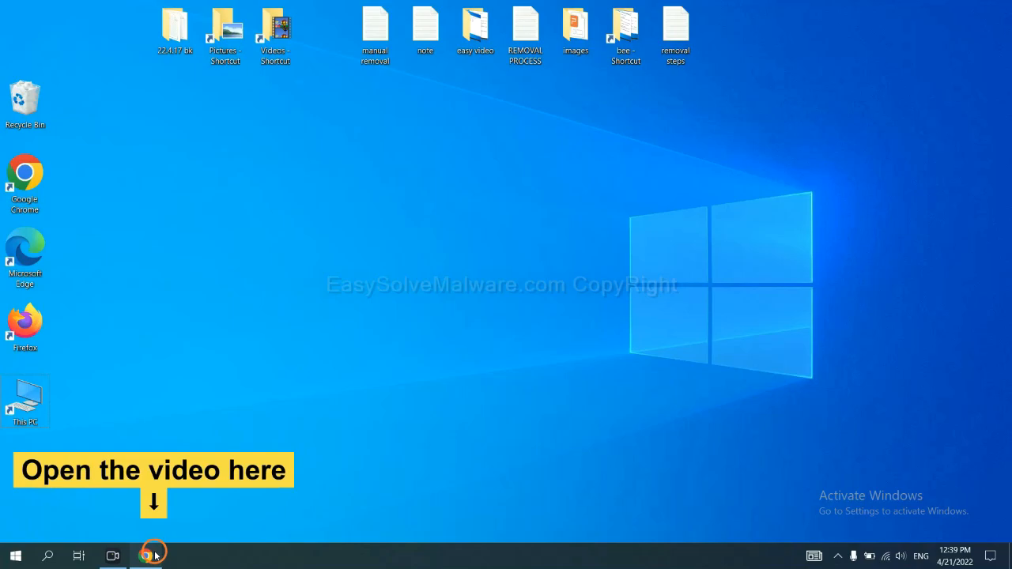
# From the video's linked EasySolveMalware guide, download the SpyHunter installer for Windows.
pyautogui.click(146, 555)
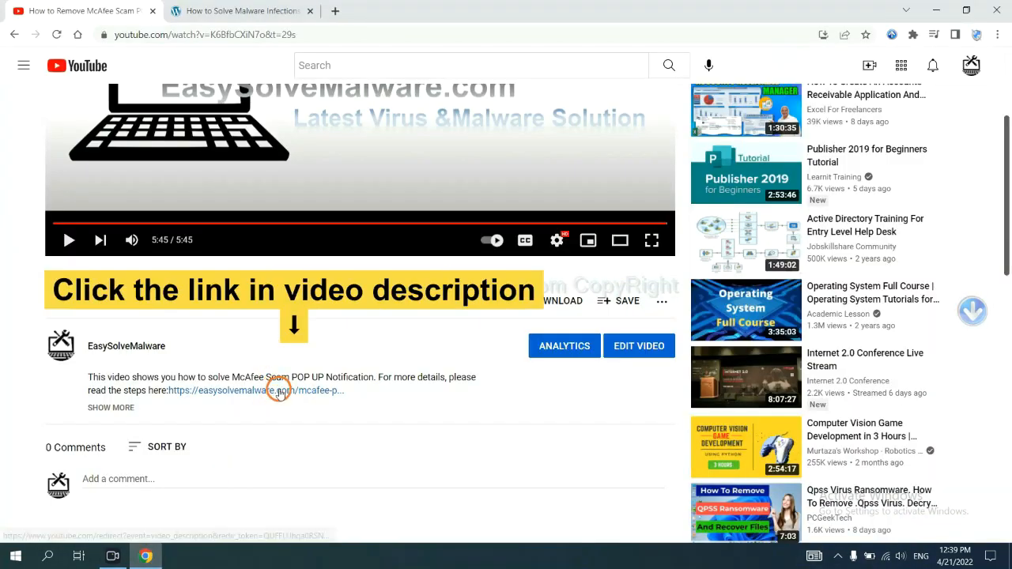
pyautogui.moveTo(260, 6)
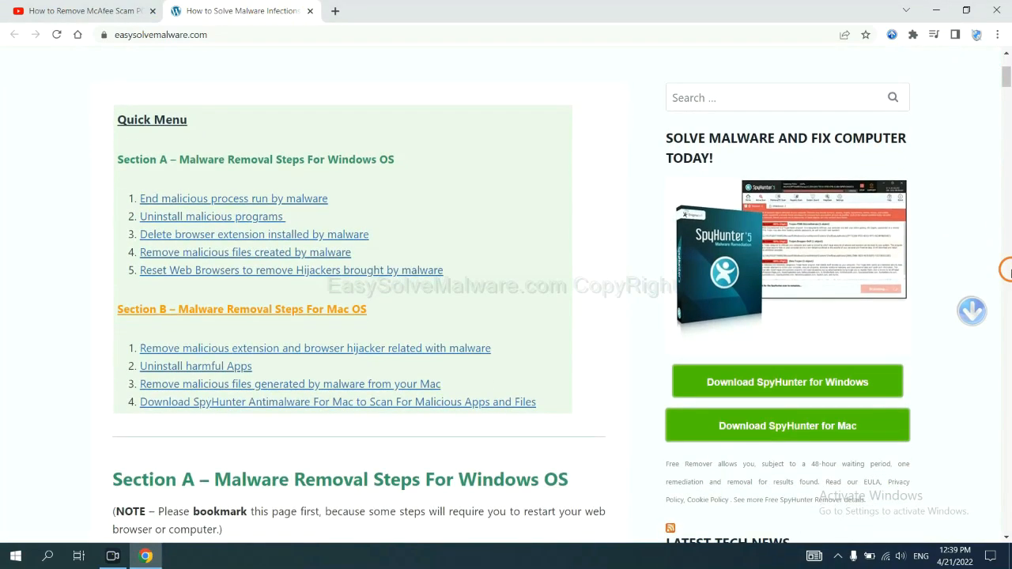
pyautogui.scroll(-3)
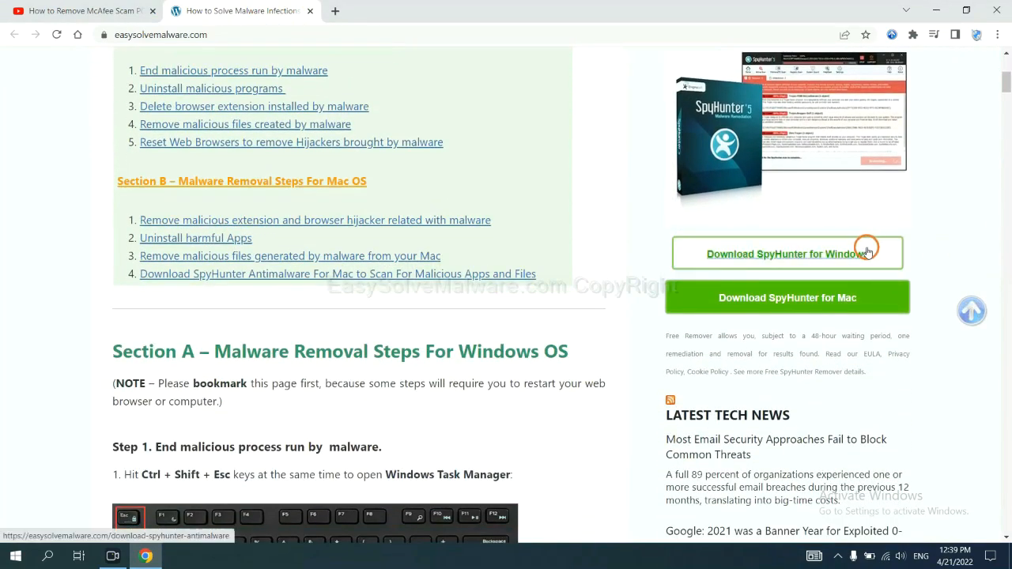
pyautogui.click(787, 253)
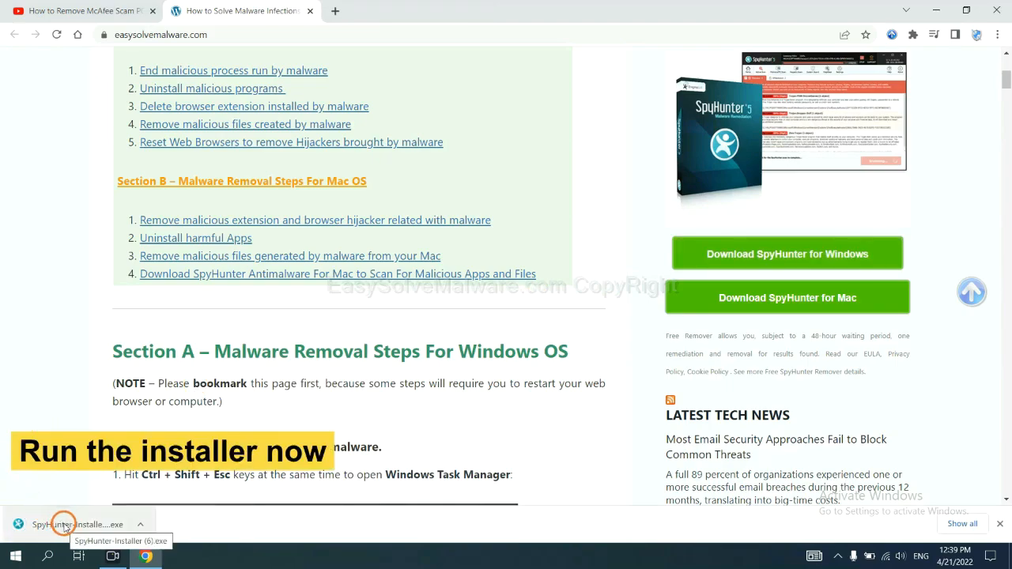
# Run the downloaded installer in English, accept the EULA and Privacy Policy, and install SpyHunter 5.
pyautogui.click(78, 525)
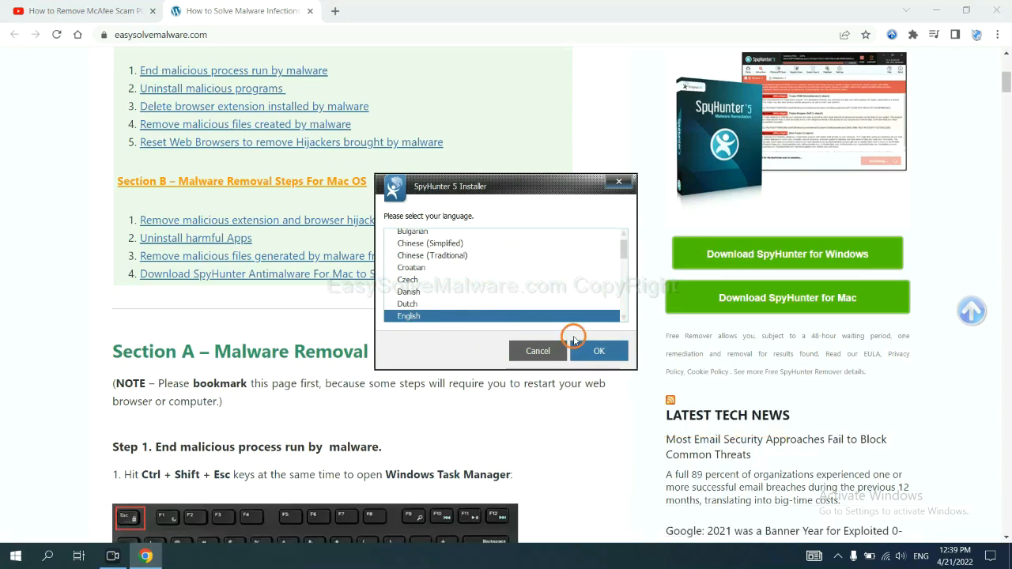
pyautogui.click(598, 351)
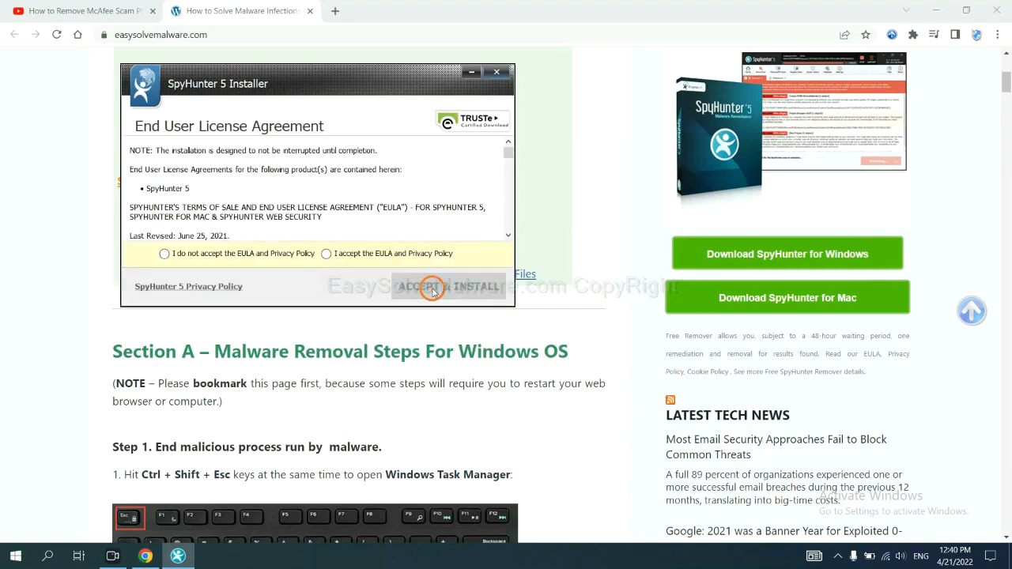
pyautogui.click(326, 253)
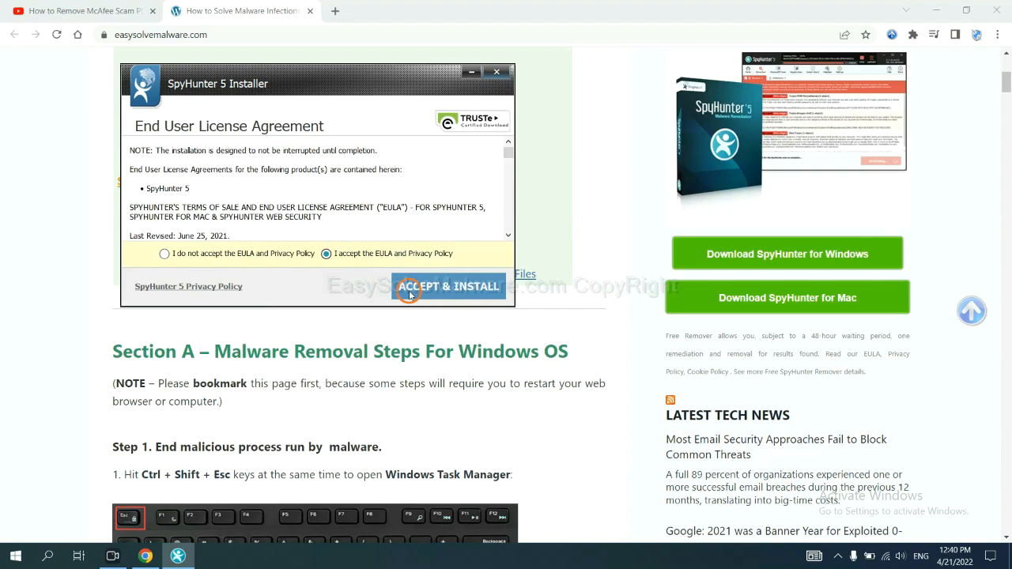
pyautogui.click(449, 286)
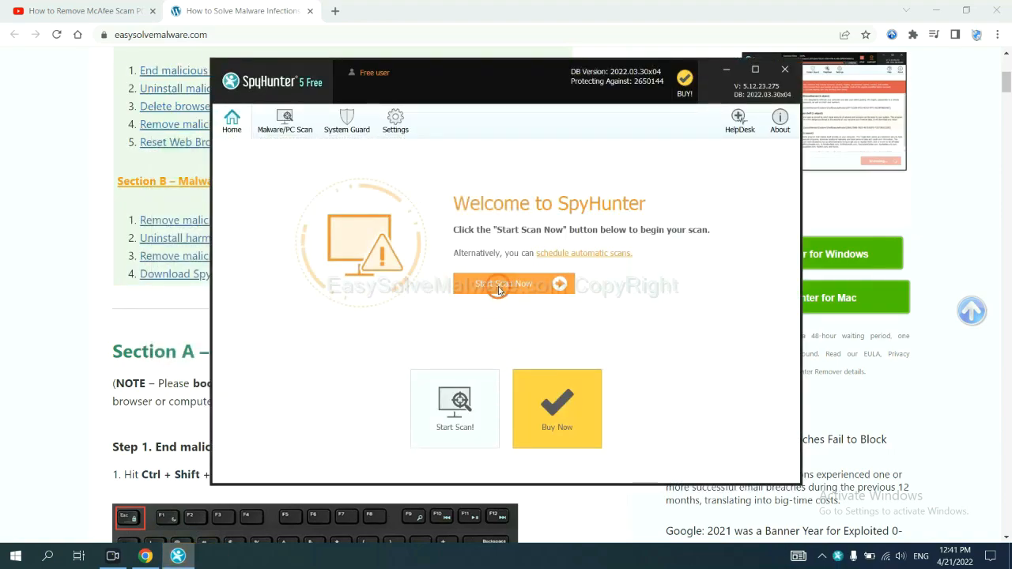
# Run a SpyHunter malware scan and request the 48-hour delayed one-time fix for detections.
pyautogui.click(503, 283)
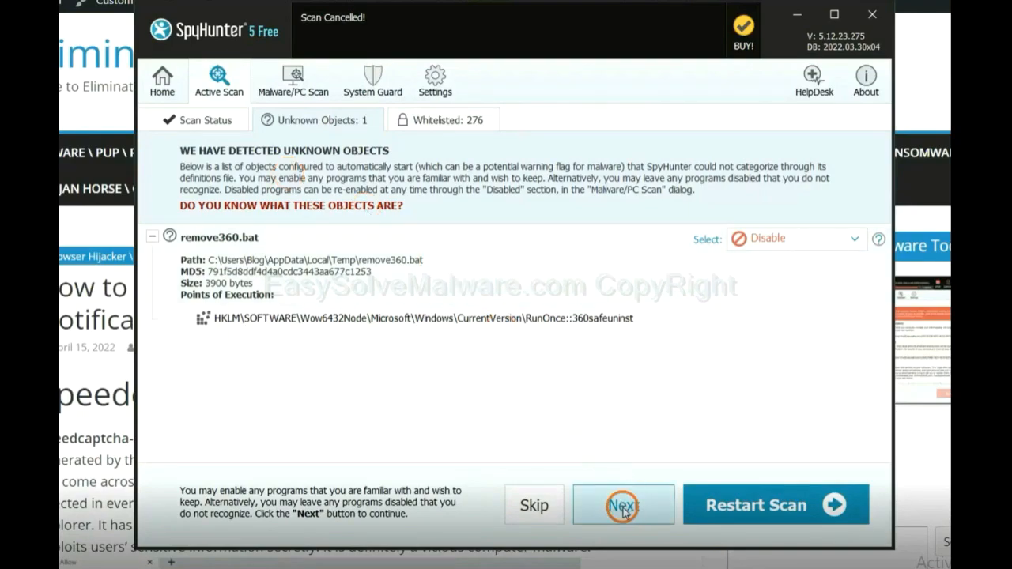
pyautogui.click(623, 504)
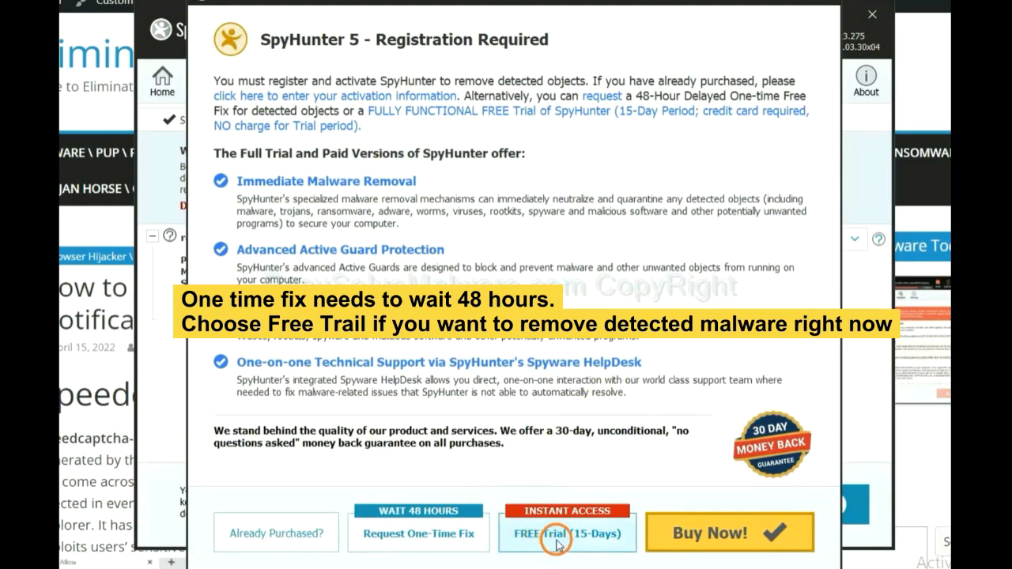
pyautogui.moveTo(530, 541)
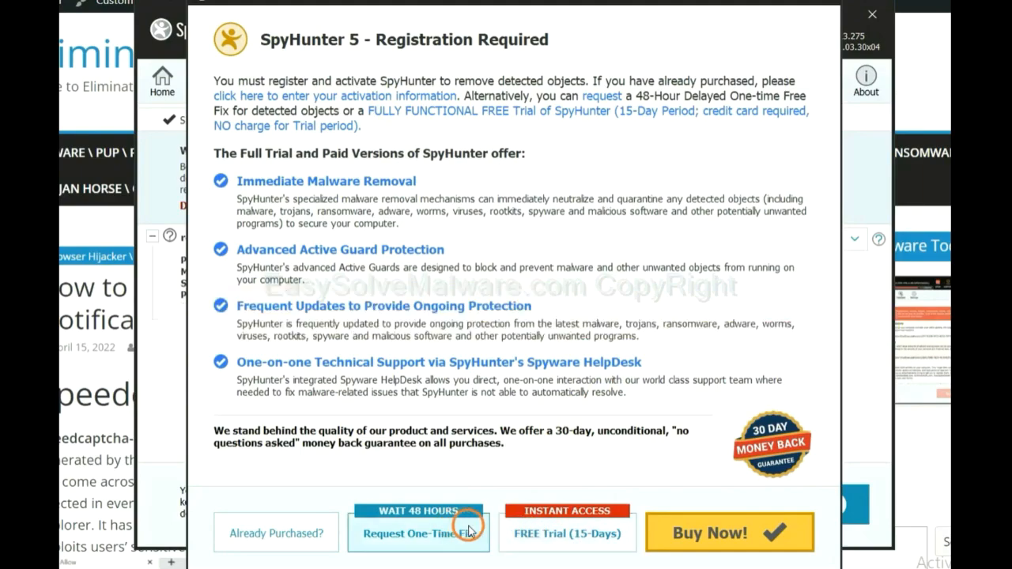
pyautogui.click(873, 15)
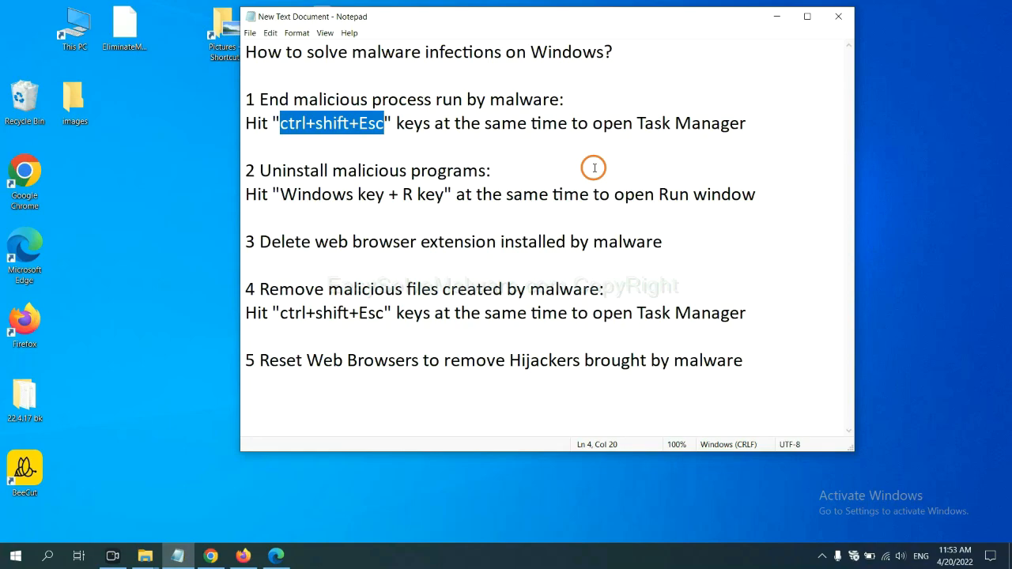
# Review the running processes in Task Manager for malicious entries, then close it.
pyautogui.click(367, 124)
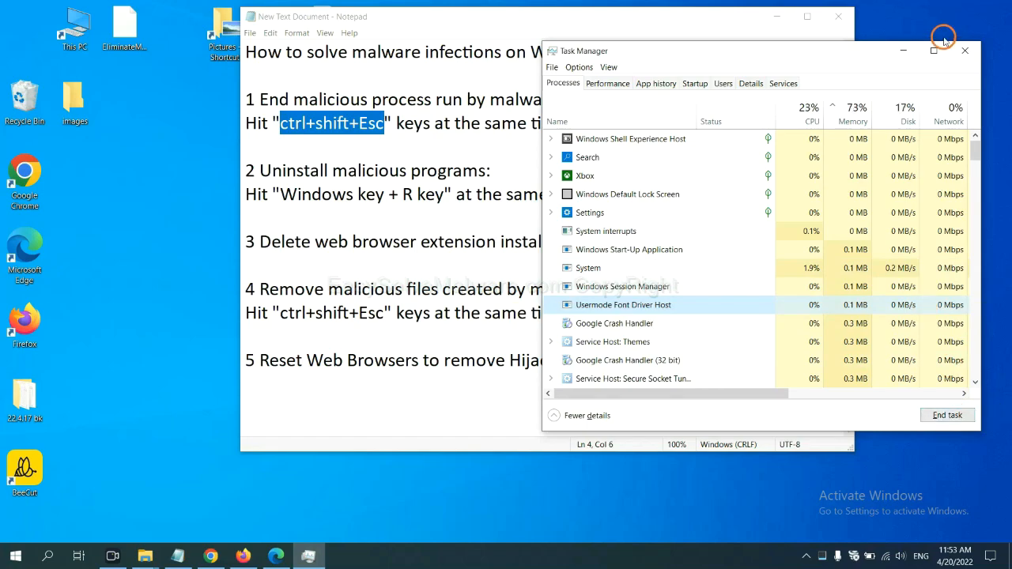
pyautogui.click(965, 50)
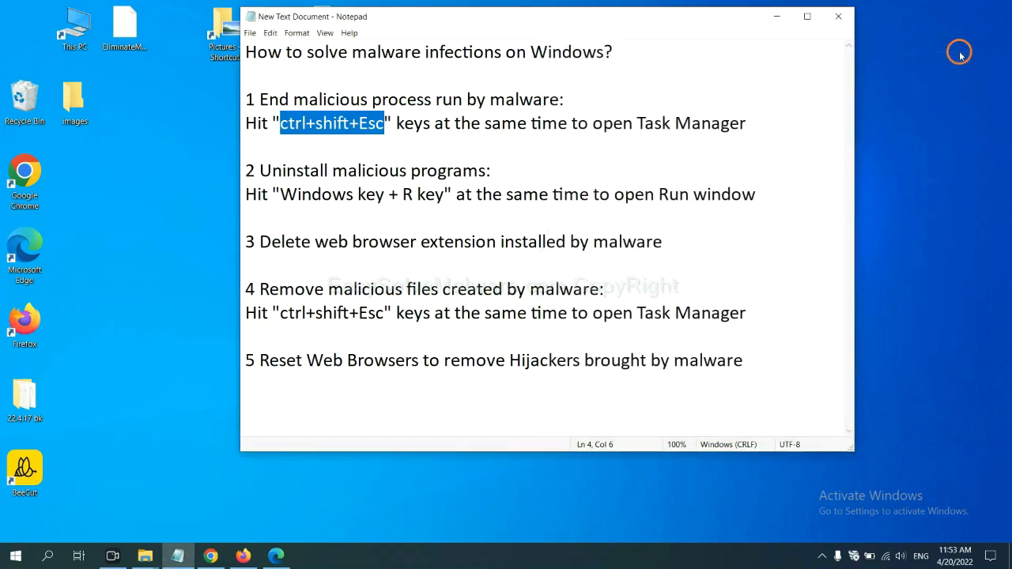
pyautogui.click(461, 193)
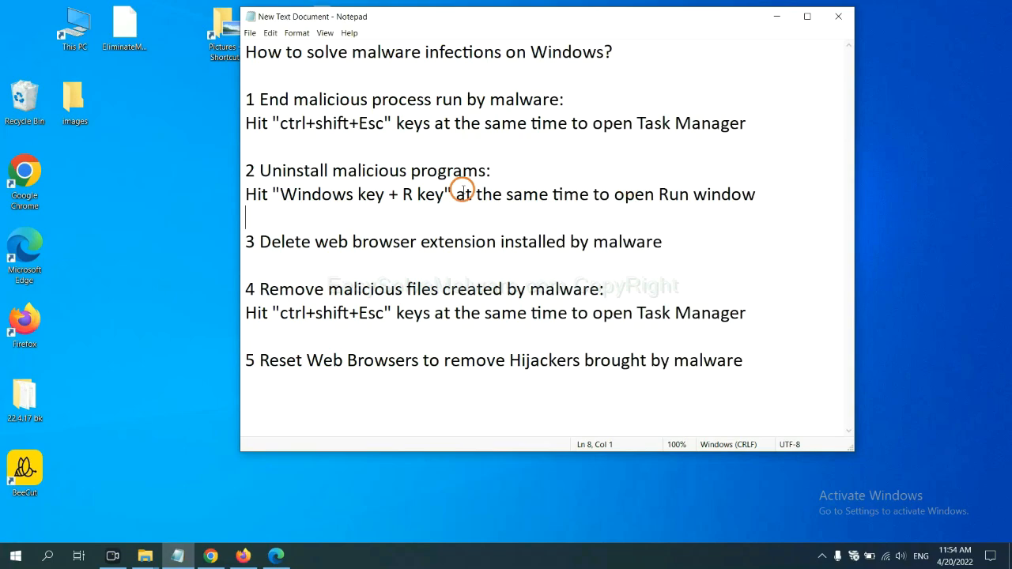
pyautogui.moveTo(209, 199)
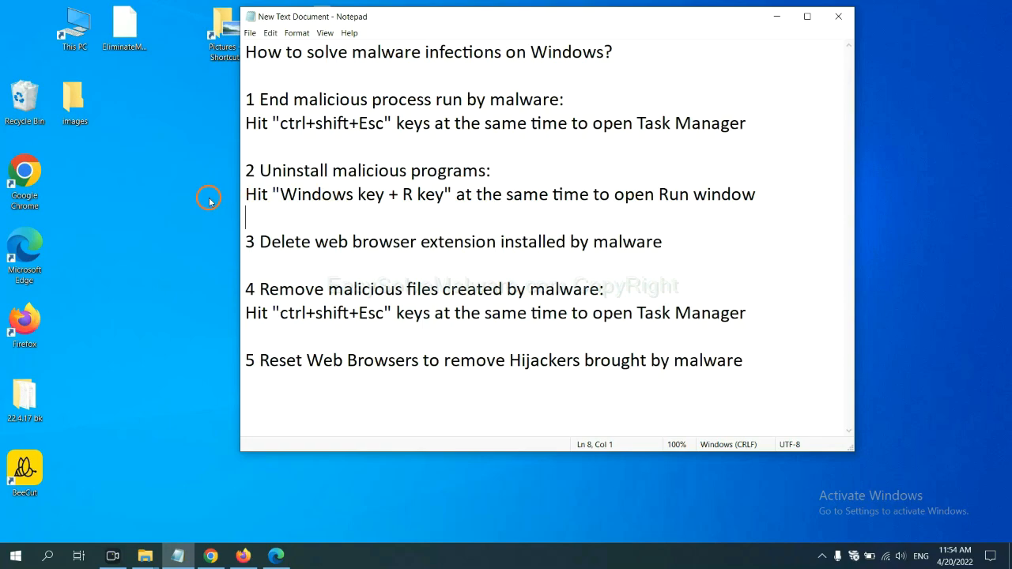
# Launch Control Panel through the Win+R Run window as the notes describe.
pyautogui.doubleClick(316, 194)
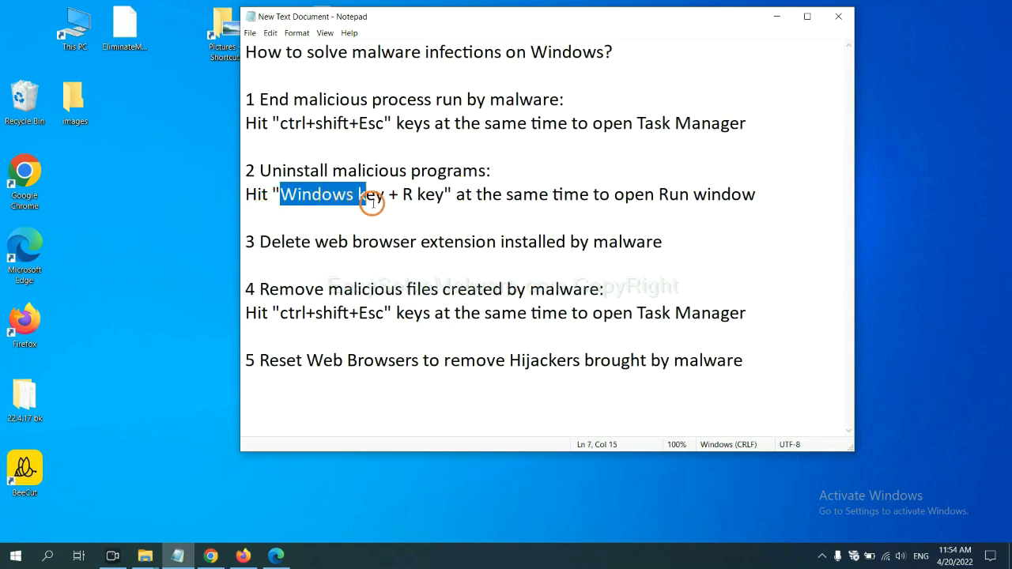
pyautogui.moveTo(367, 195); pyautogui.dragTo(443, 195)
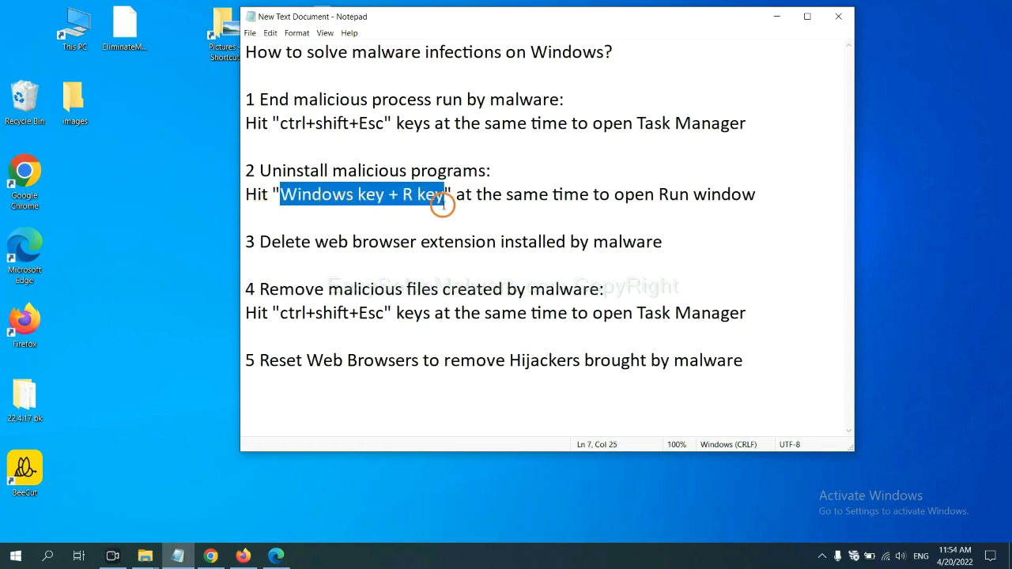
pyautogui.press('win+r')
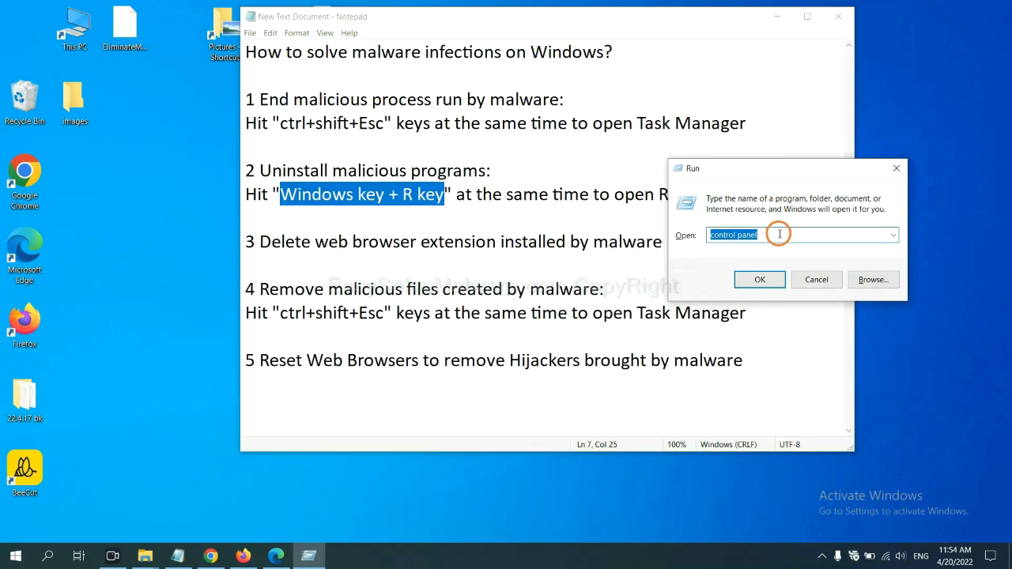
pyautogui.click(787, 234)
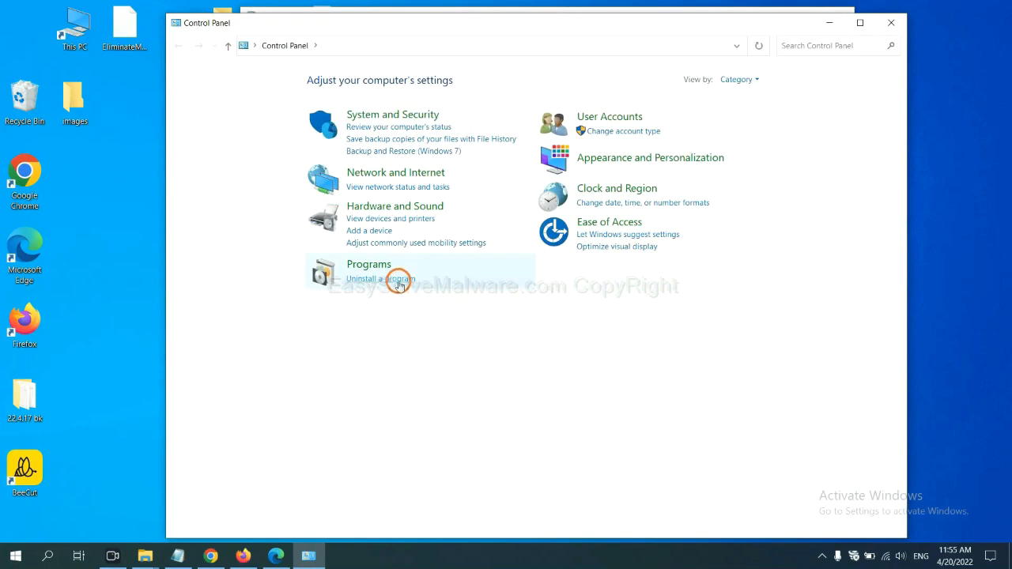
# List installed programs under Uninstall a program and select the suspicious entry.
pyautogui.click(380, 278)
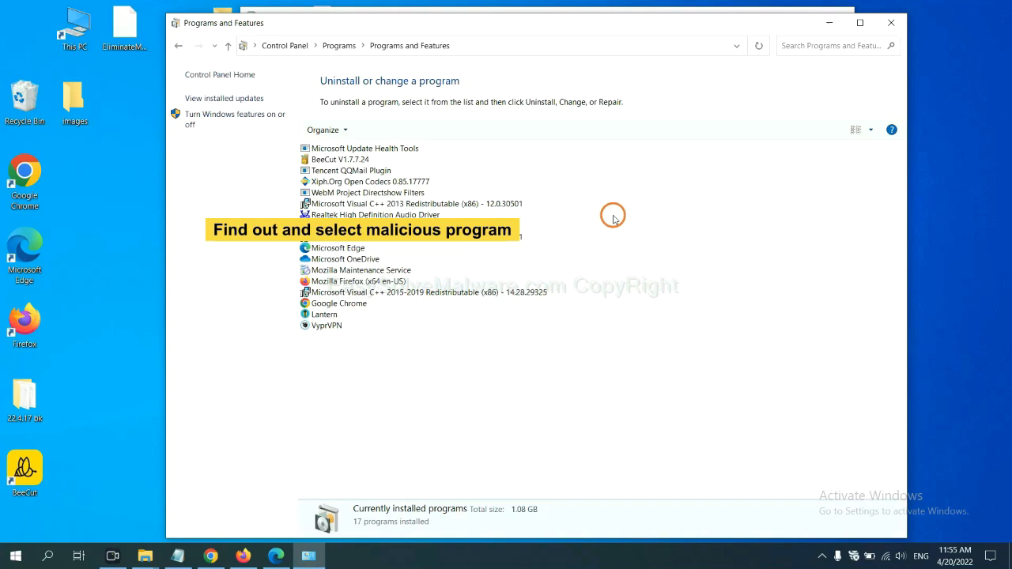
pyautogui.click(370, 180)
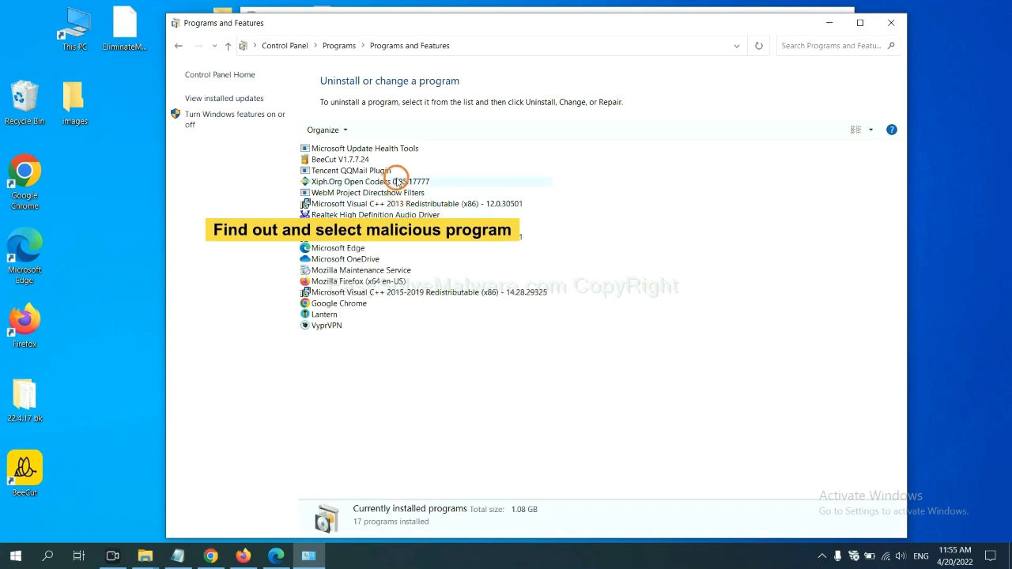
pyautogui.click(370, 181)
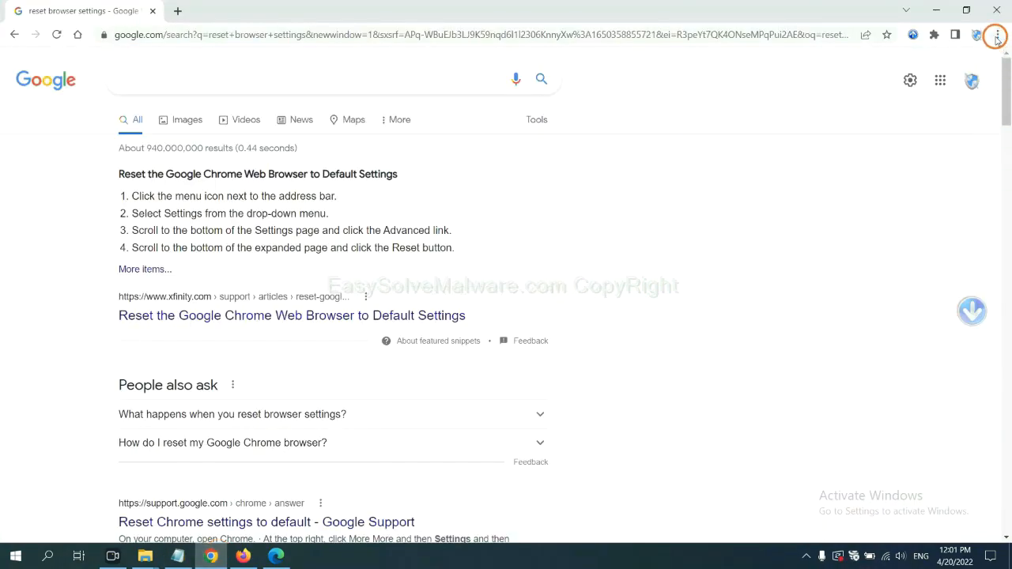
# Reach Chrome's Extensions page via the browser menu to check for suspicious add-ons.
pyautogui.click(996, 34)
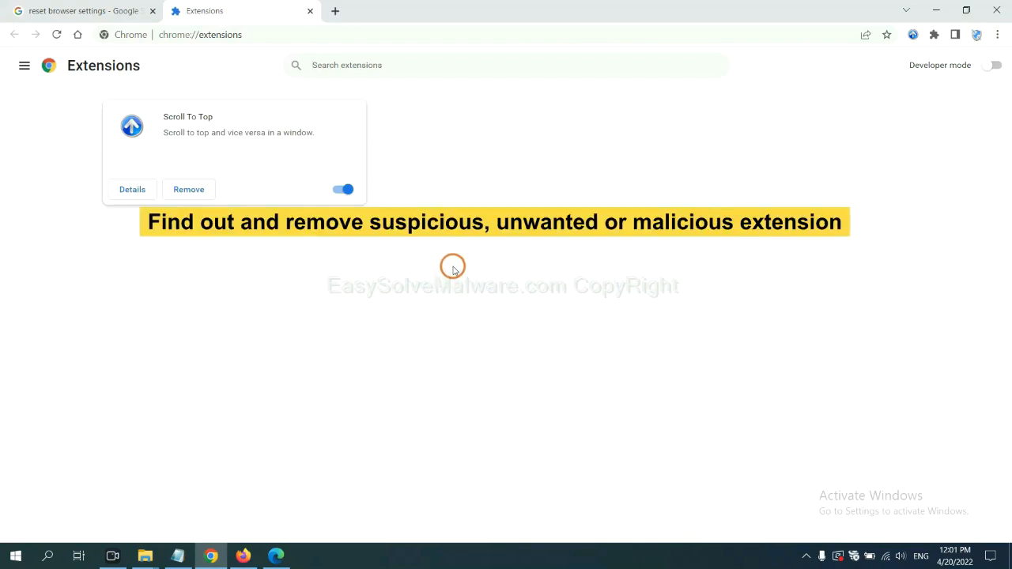
pyautogui.moveTo(456, 256)
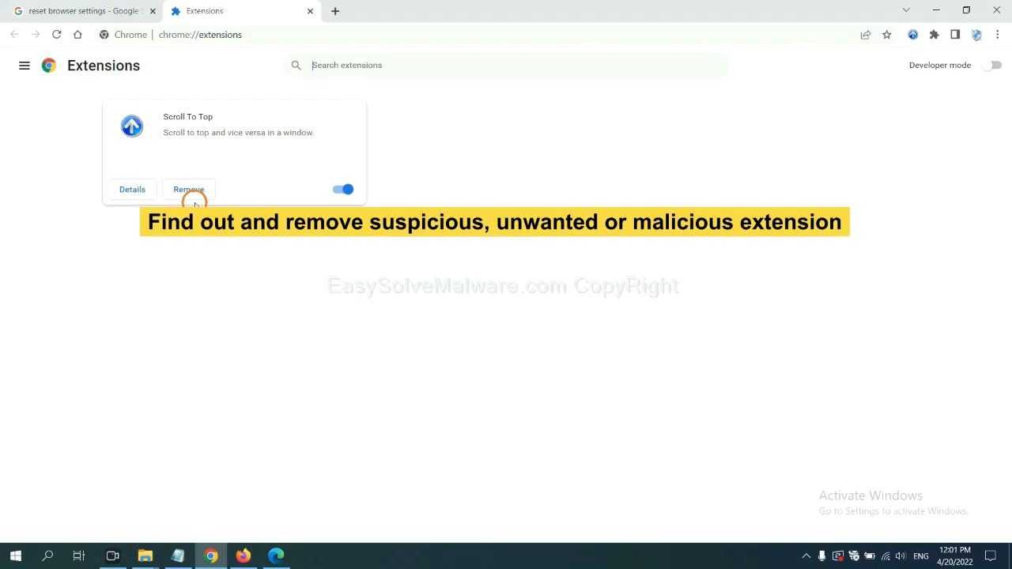
pyautogui.moveTo(372, 389)
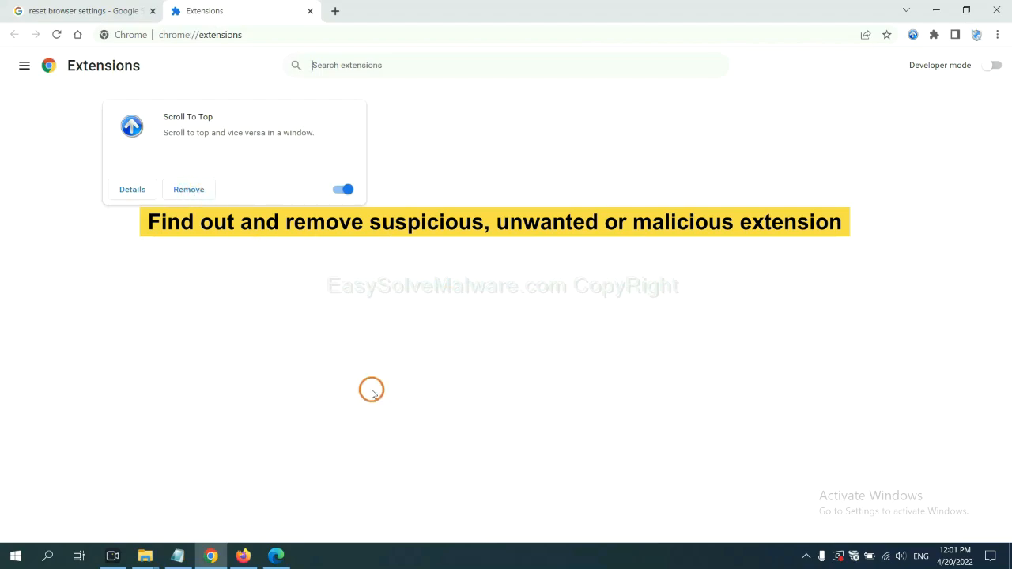
# In Firefox's Add-ons Manager, bring up removal options for GIPHY for Firefox, then move to Edge.
pyautogui.click(244, 556)
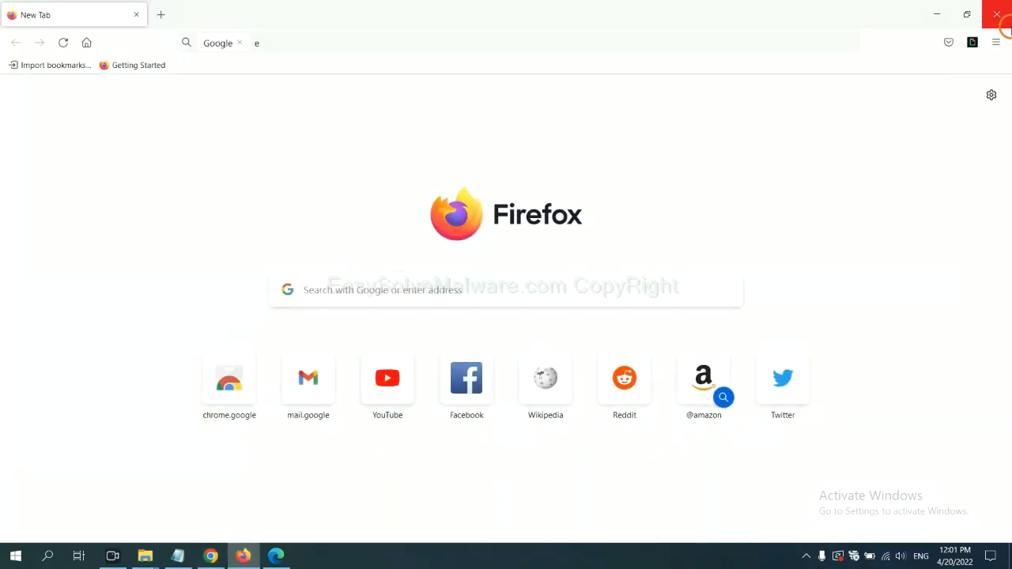
pyautogui.click(996, 41)
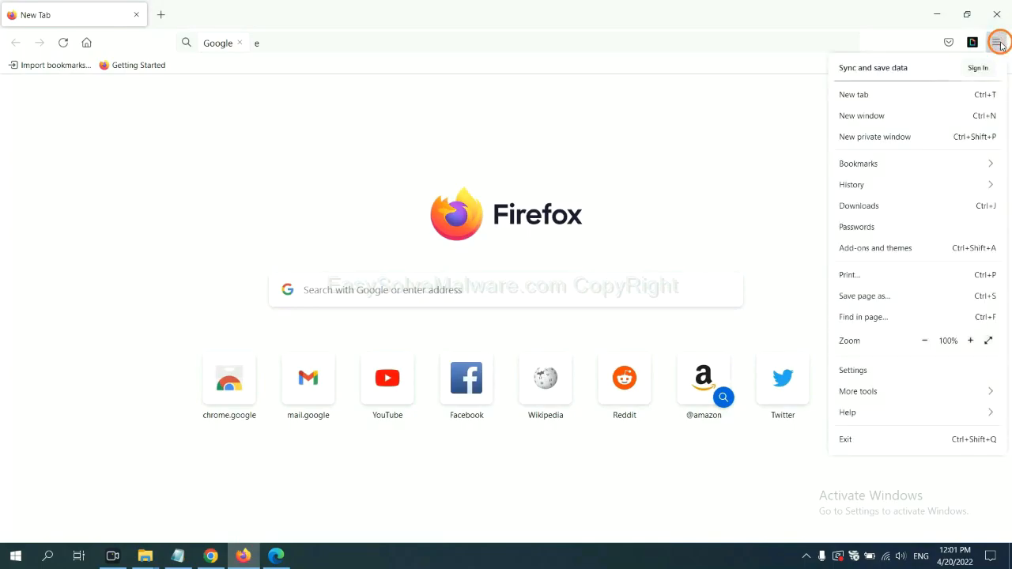
pyautogui.moveTo(902, 184)
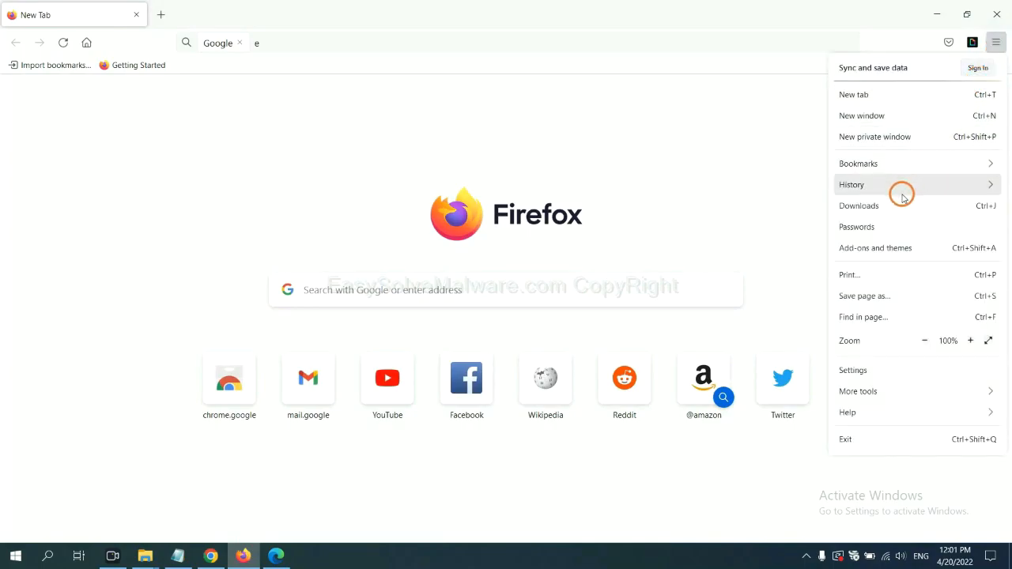
pyautogui.moveTo(884, 247)
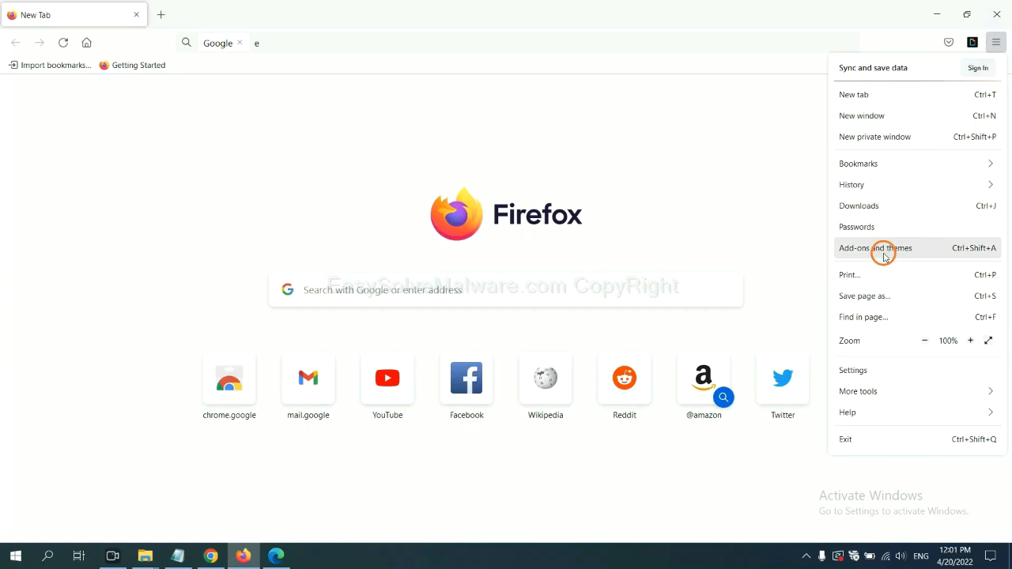
pyautogui.click(875, 247)
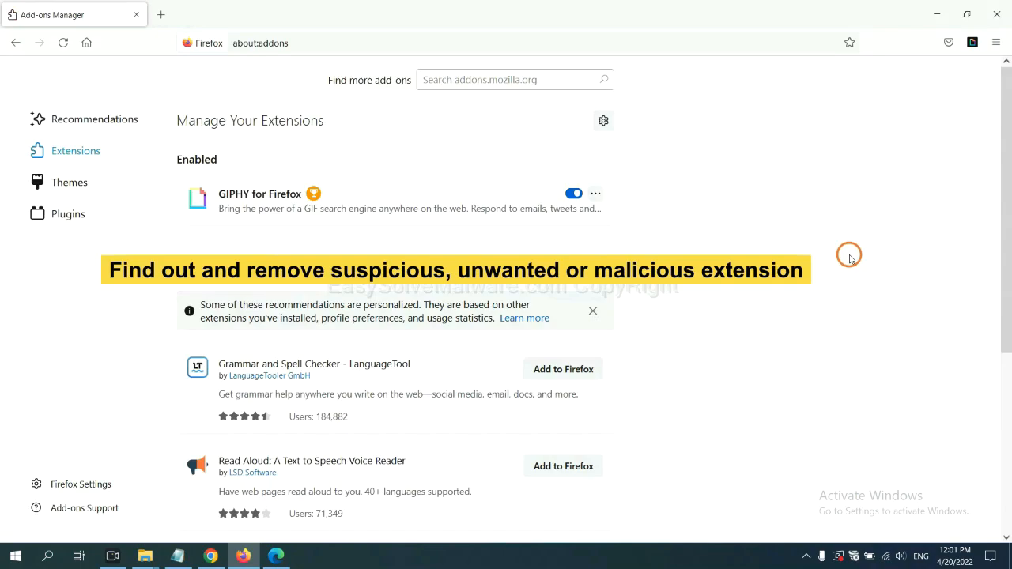
pyautogui.moveTo(647, 224)
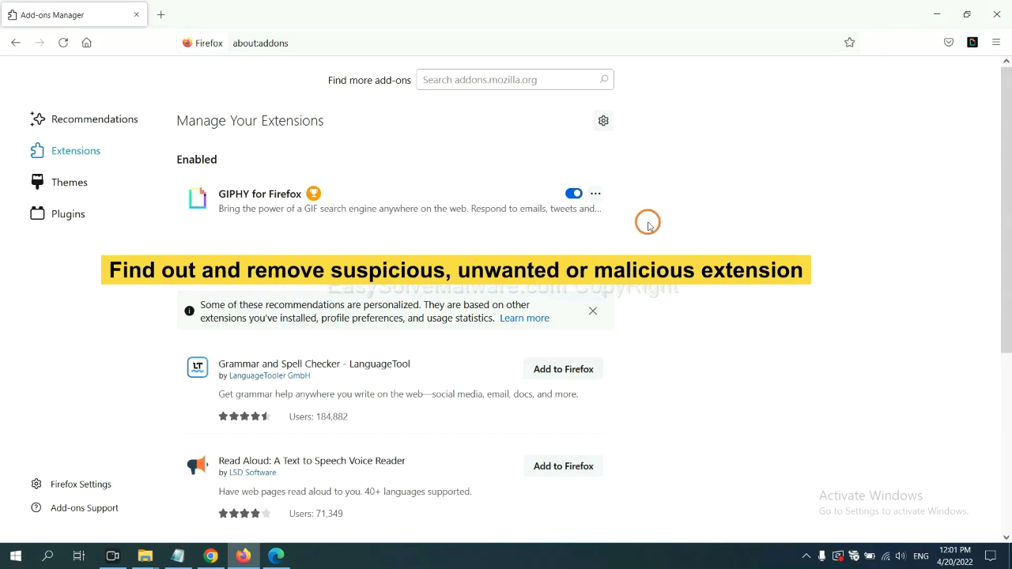
pyautogui.click(594, 193)
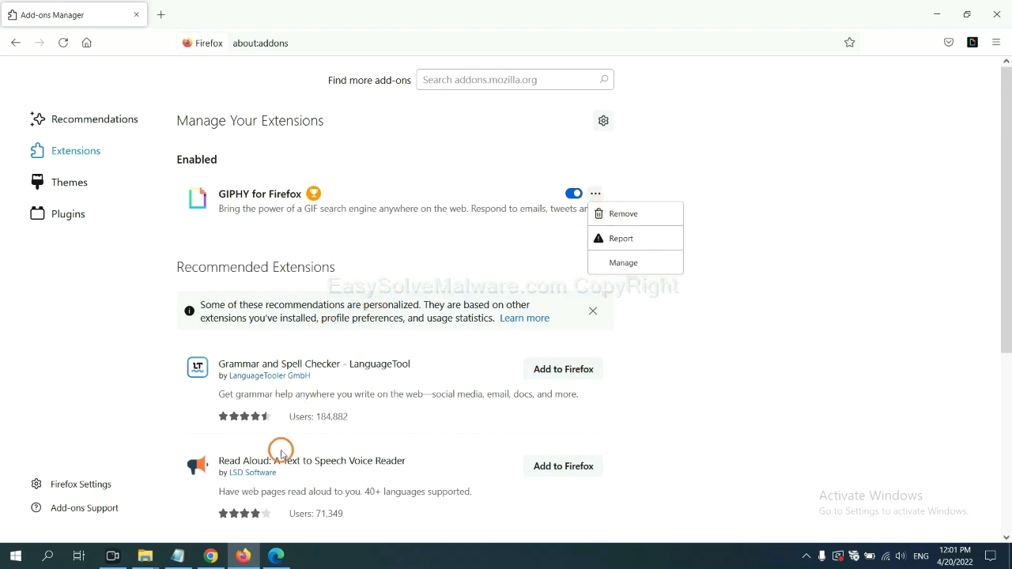
pyautogui.click(275, 556)
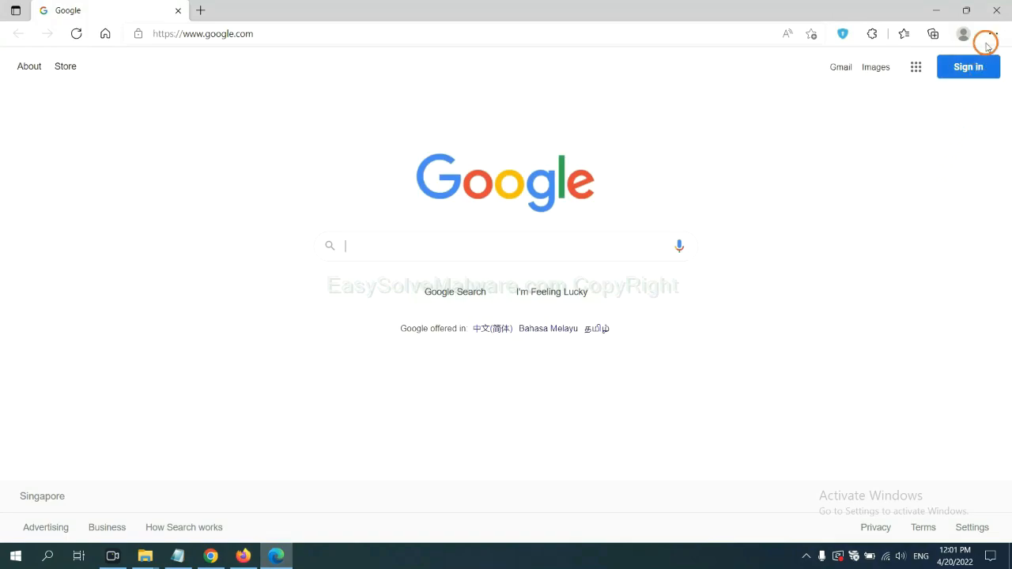
# Remove the ArcVpn Free Fast VPN Proxy extension from Edge's Manage extensions page.
pyautogui.click(990, 38)
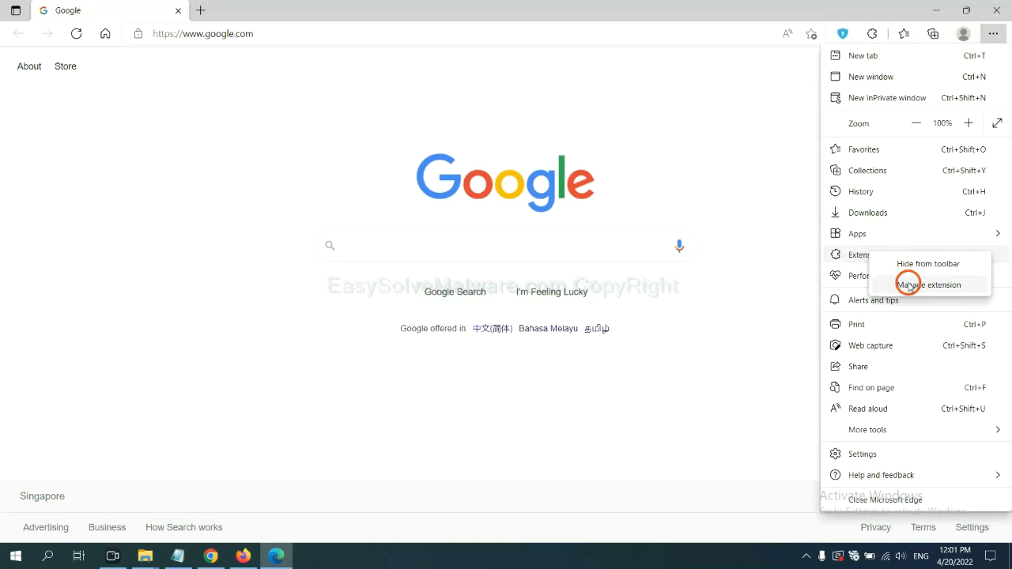
pyautogui.click(928, 285)
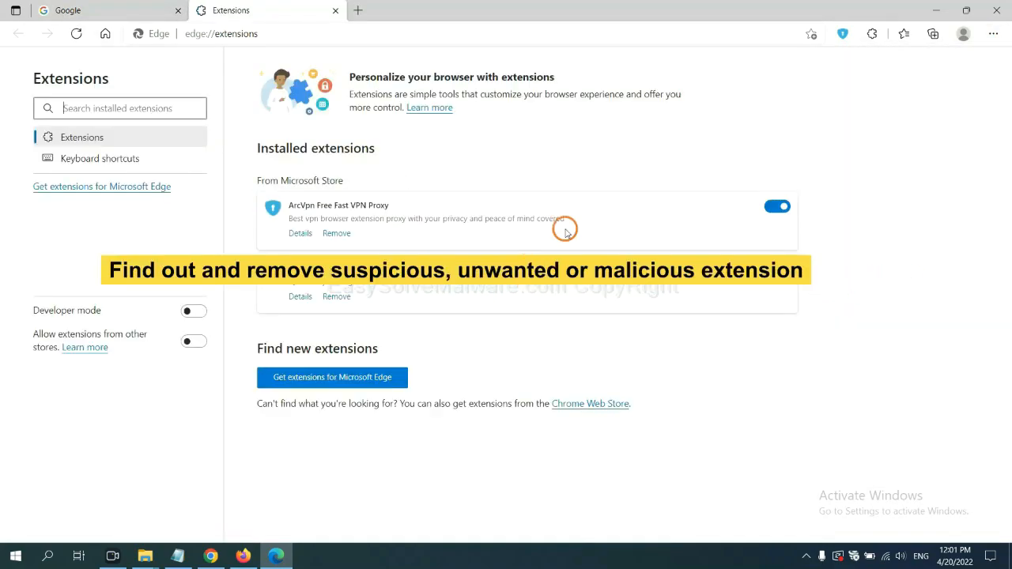
pyautogui.moveTo(419, 250)
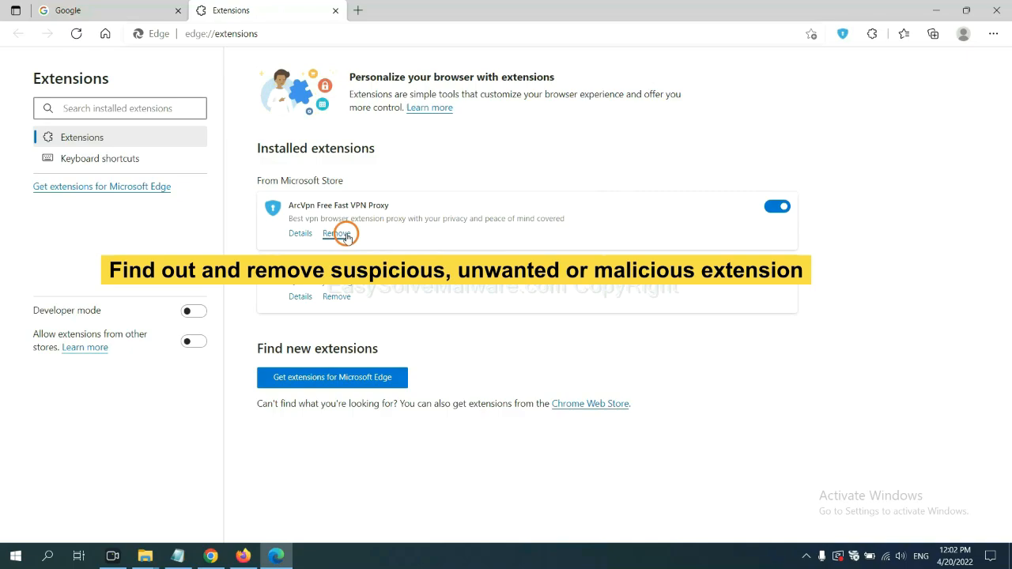
pyautogui.click(336, 234)
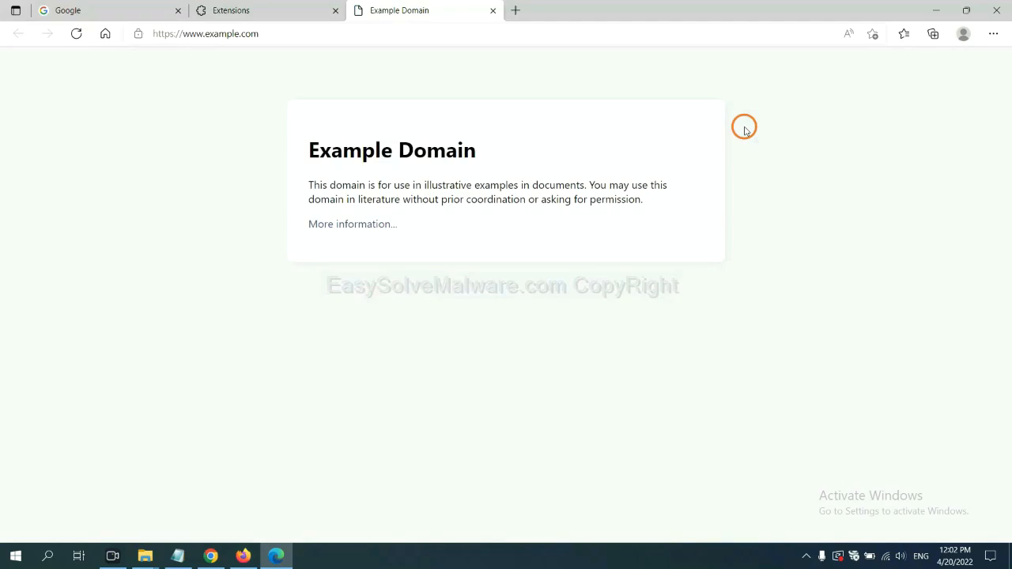
pyautogui.moveTo(743, 126)
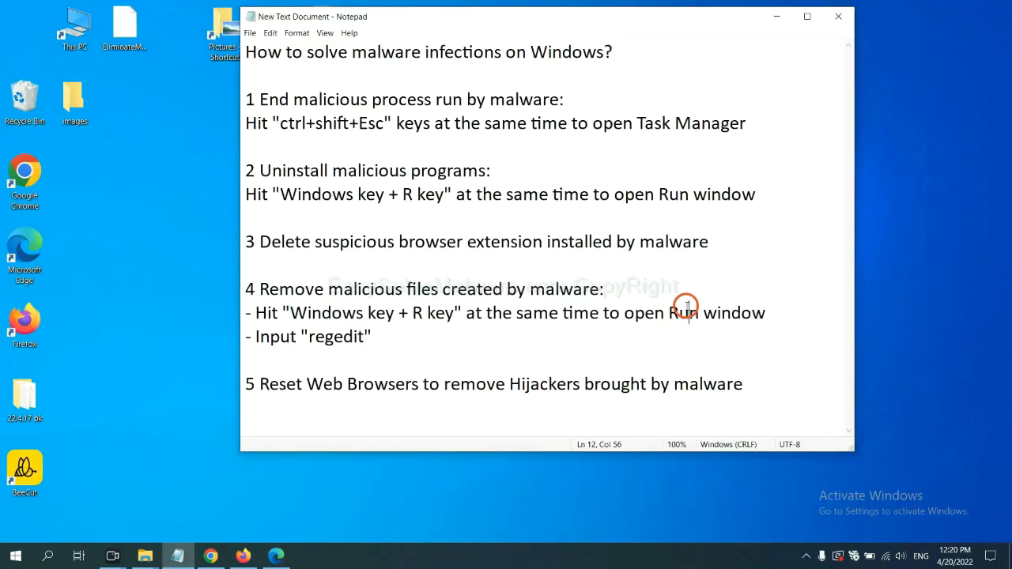
pyautogui.moveTo(303, 320)
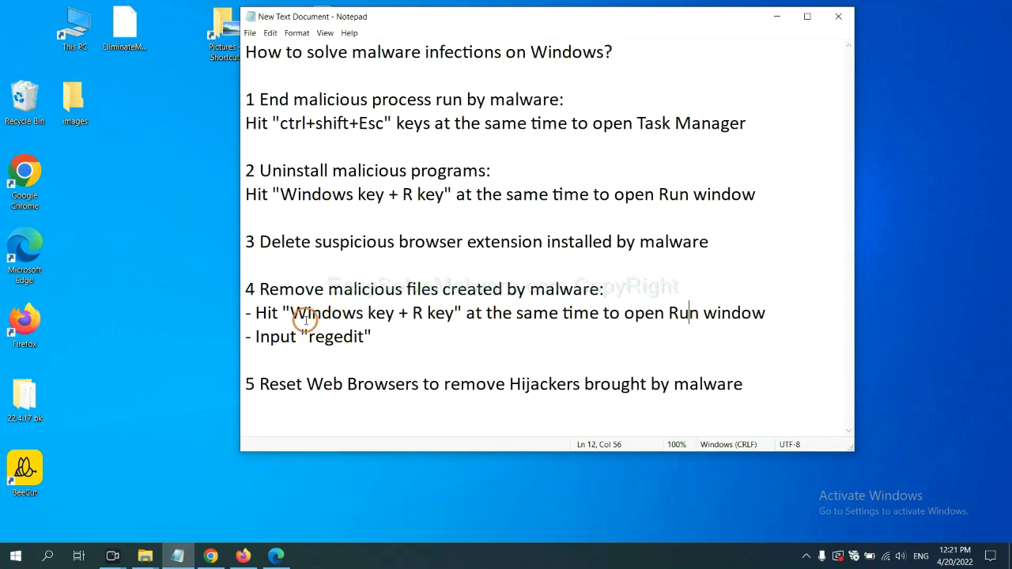
pyautogui.moveTo(440, 287)
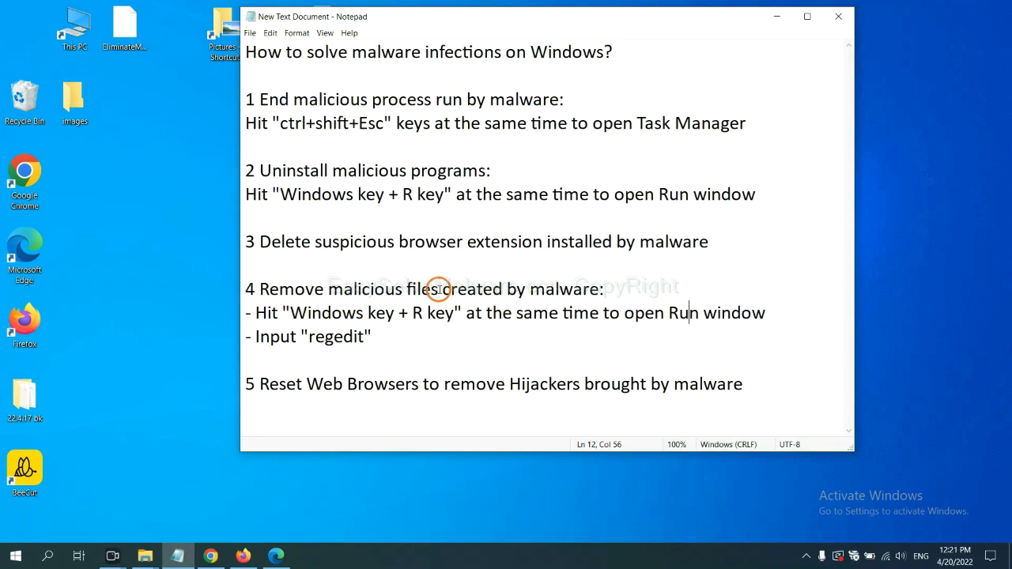
pyautogui.moveTo(261, 310)
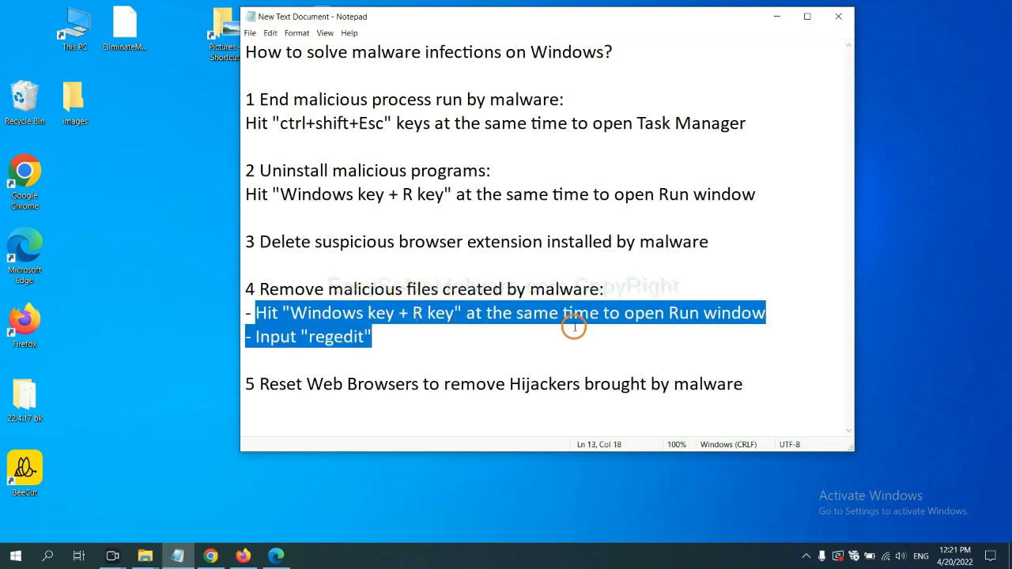
# Deselect the step 4 registry notes and bring up the Run window for regedit.
pyautogui.click(588, 316)
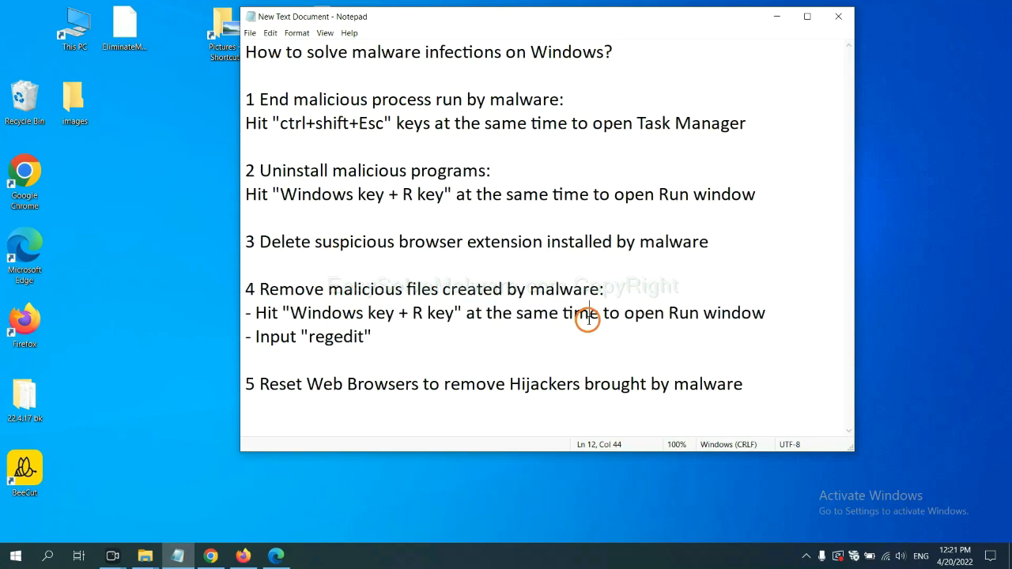
pyautogui.press('Win+r')
pyautogui.write('regedit')
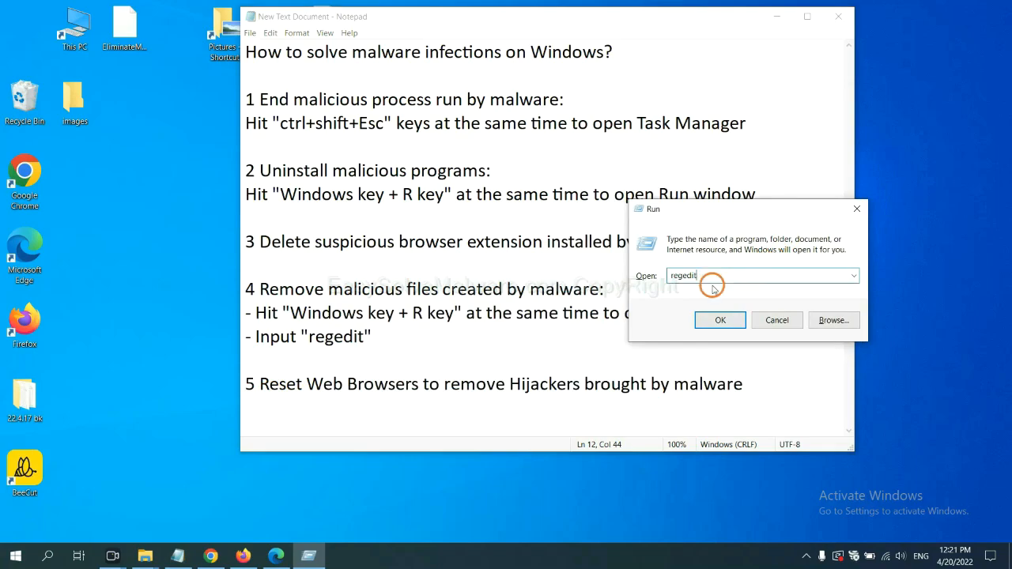
# Launch Registry Editor and run Edit > Find for the malware name.
pyautogui.click(720, 319)
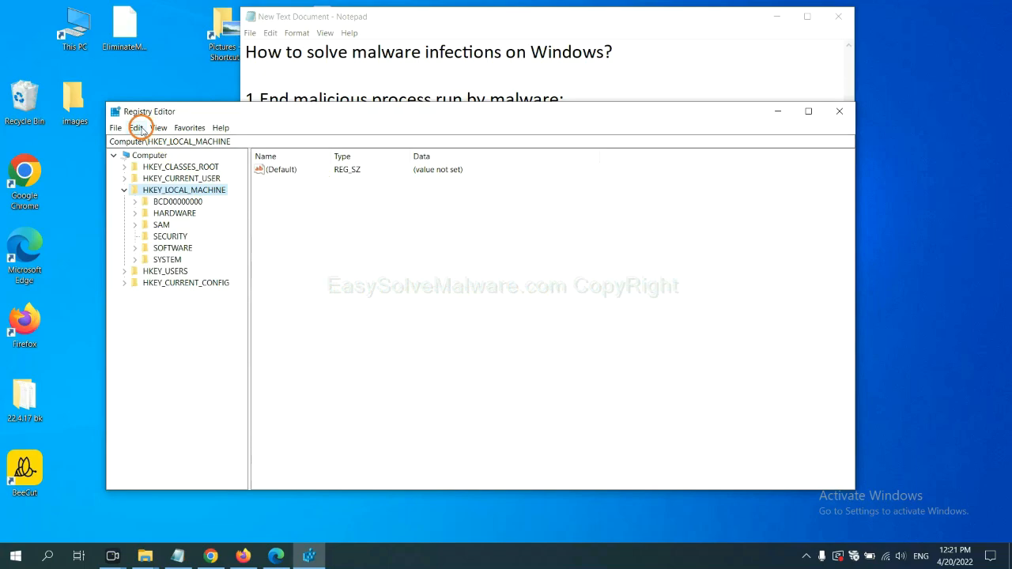
pyautogui.click(136, 126)
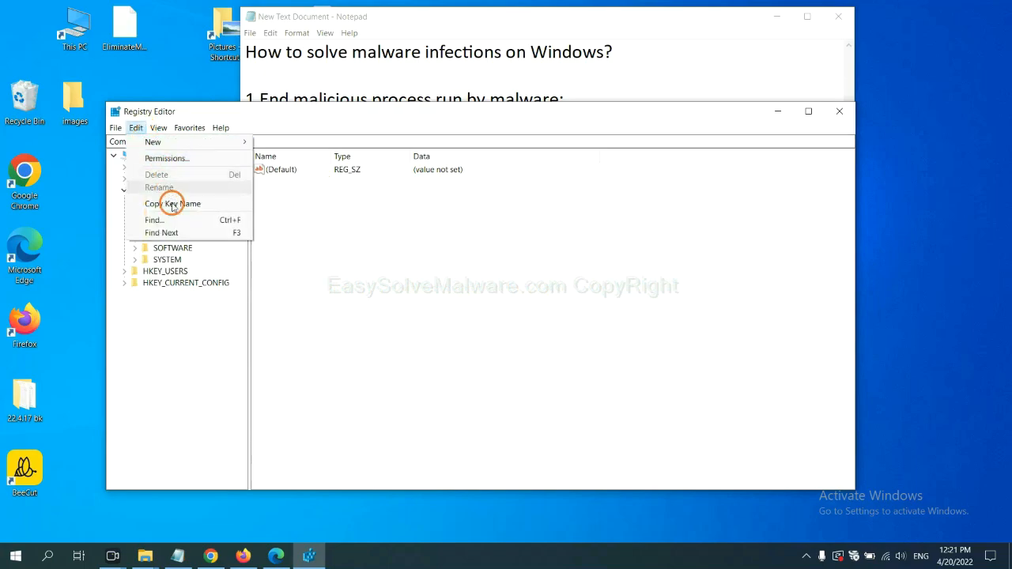
pyautogui.moveTo(155, 220)
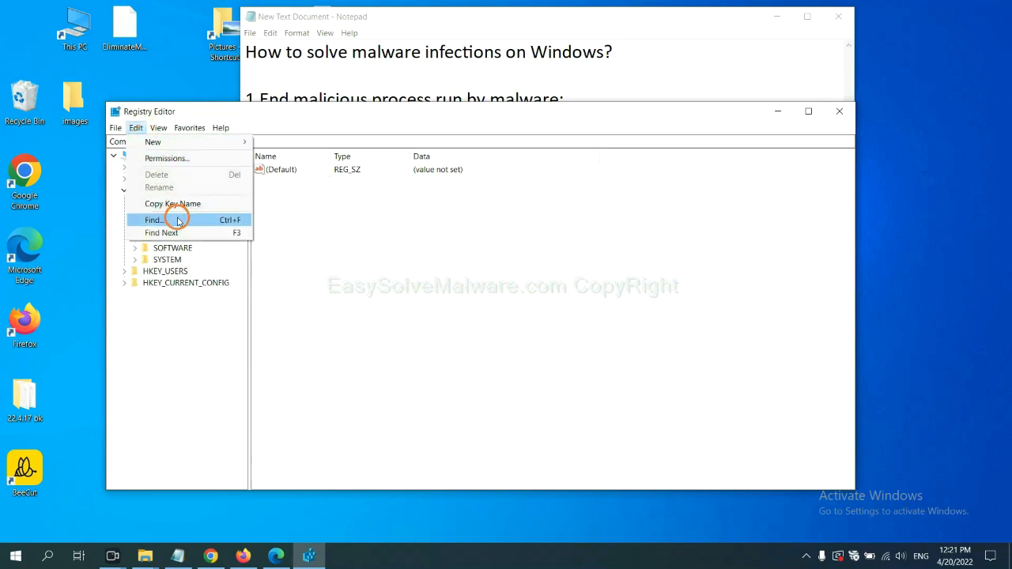
pyautogui.click(155, 220)
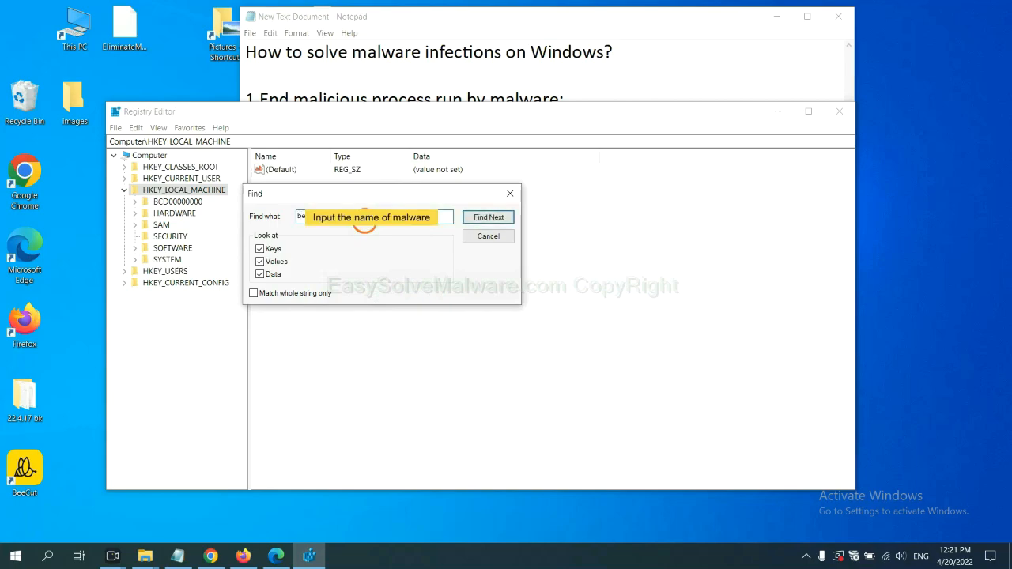
pyautogui.click(487, 217)
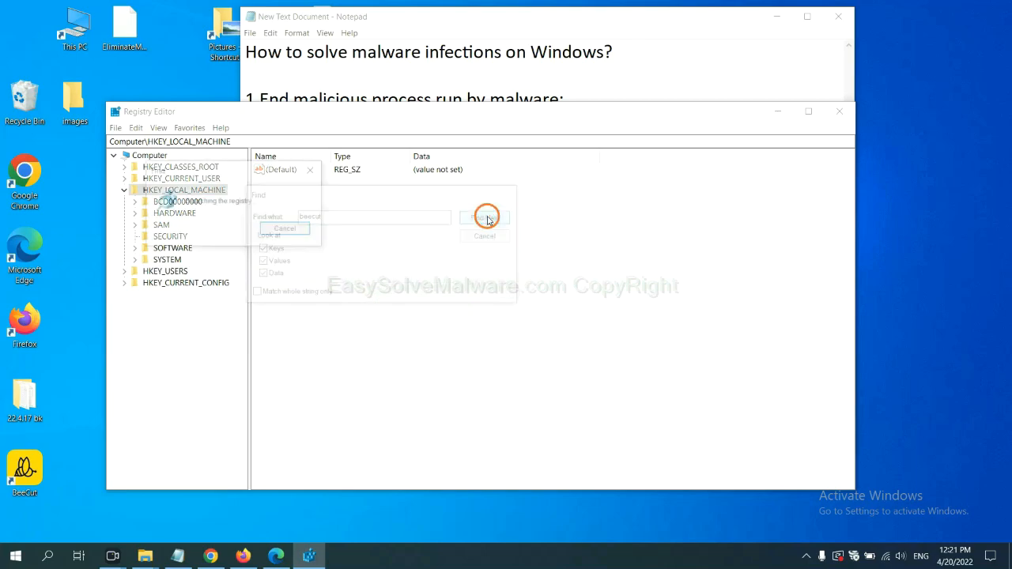
pyautogui.click(483, 219)
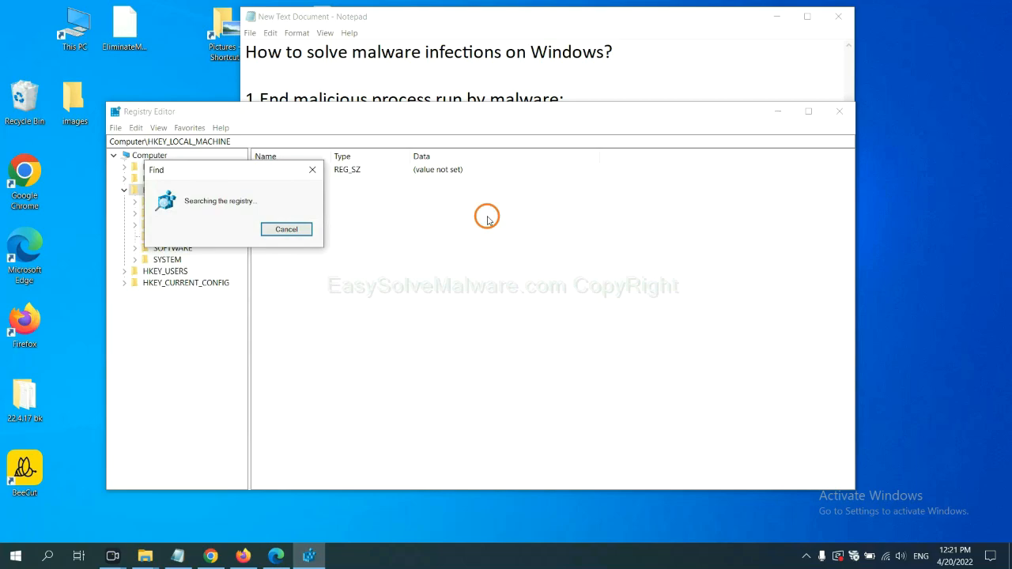
pyautogui.moveTo(484, 231)
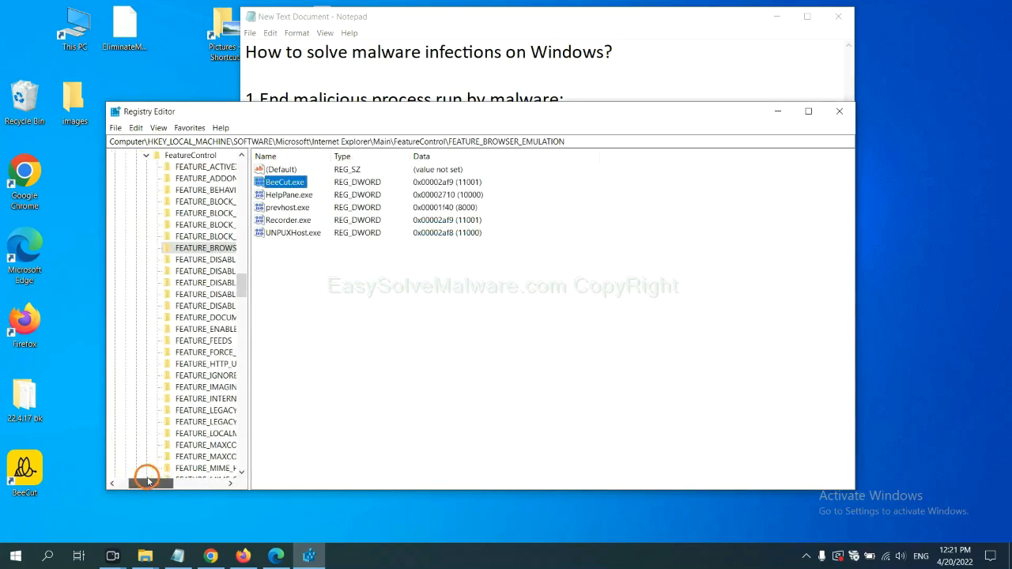
pyautogui.click(232, 483)
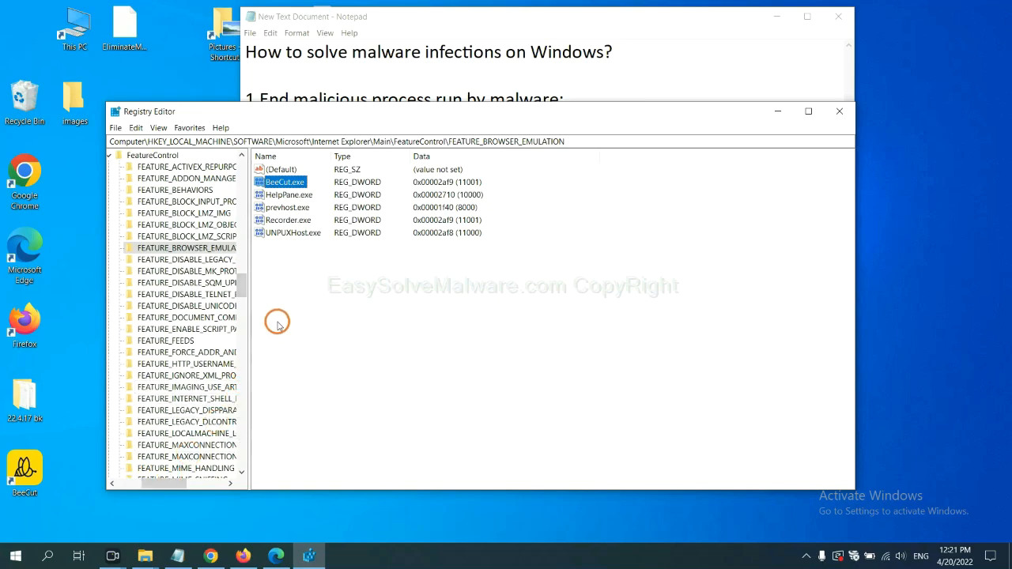
pyautogui.moveTo(256, 275)
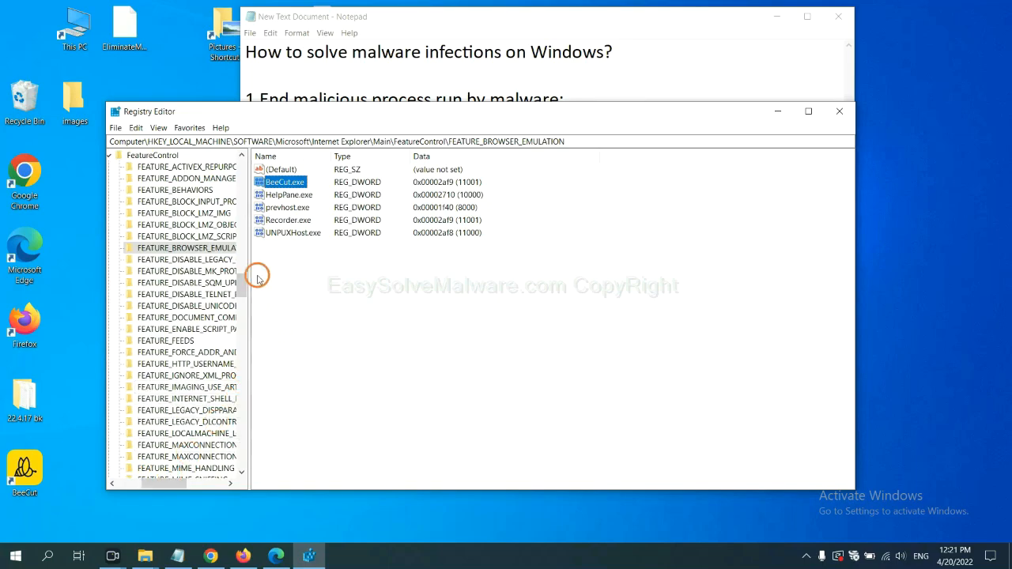
pyautogui.rightClick(186, 247)
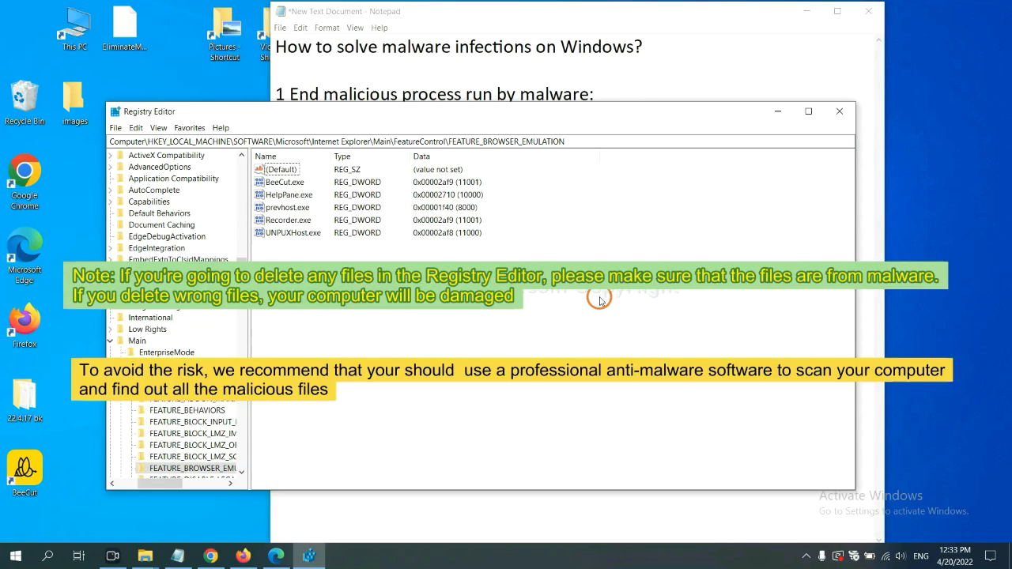
pyautogui.moveTo(482, 321)
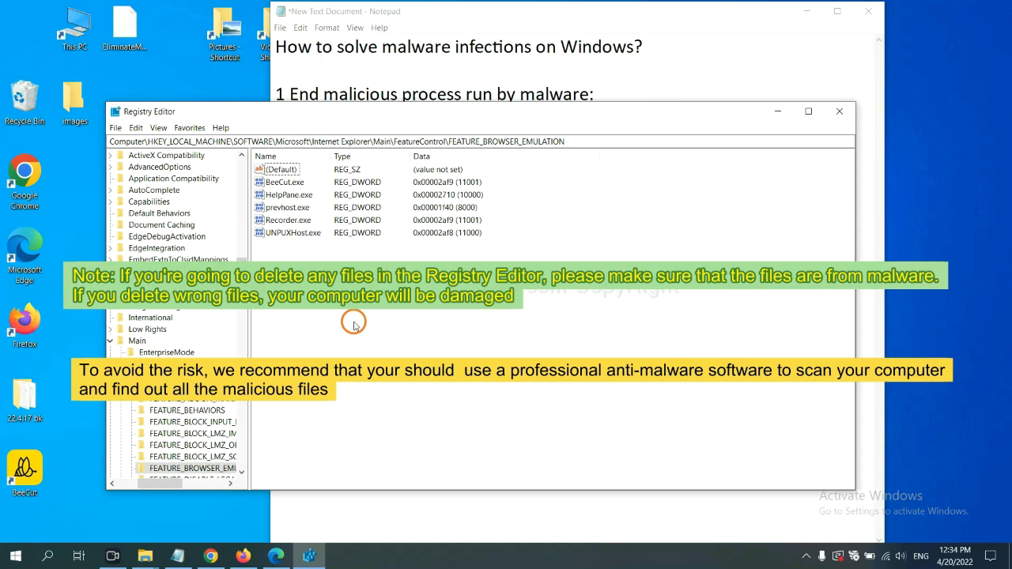
pyautogui.click(868, 12)
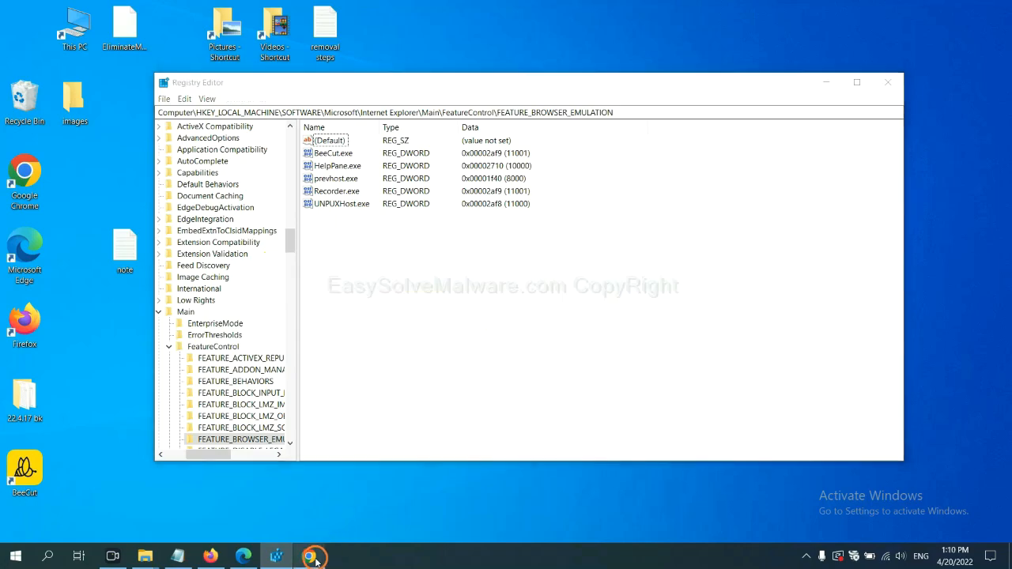
# Return to the EasySolveMalware guide in Chrome and scroll to its Quick Menu of removal steps.
pyautogui.click(308, 556)
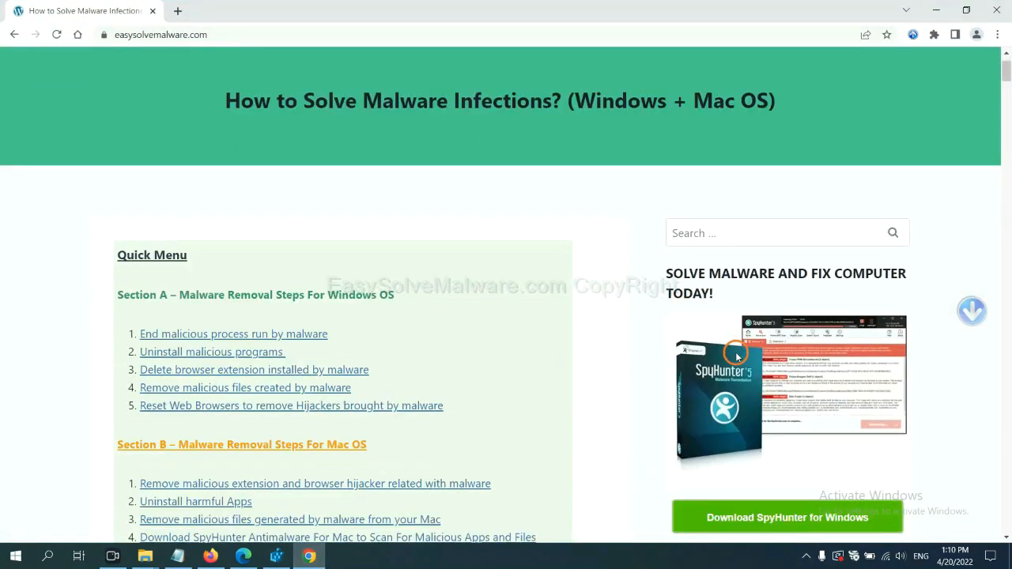
pyautogui.scroll(3)
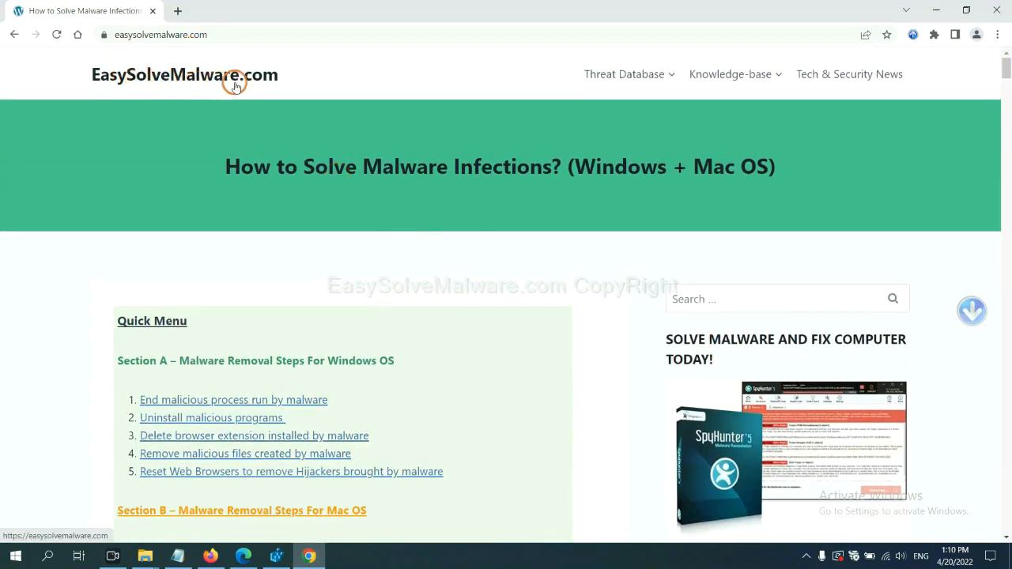
pyautogui.scroll(-3)
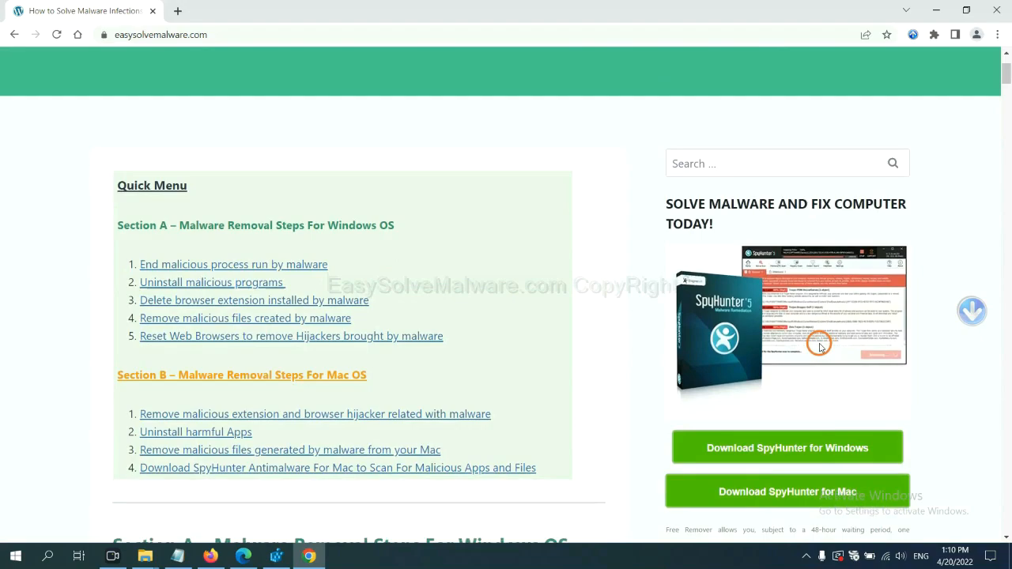
pyautogui.scroll(-3)
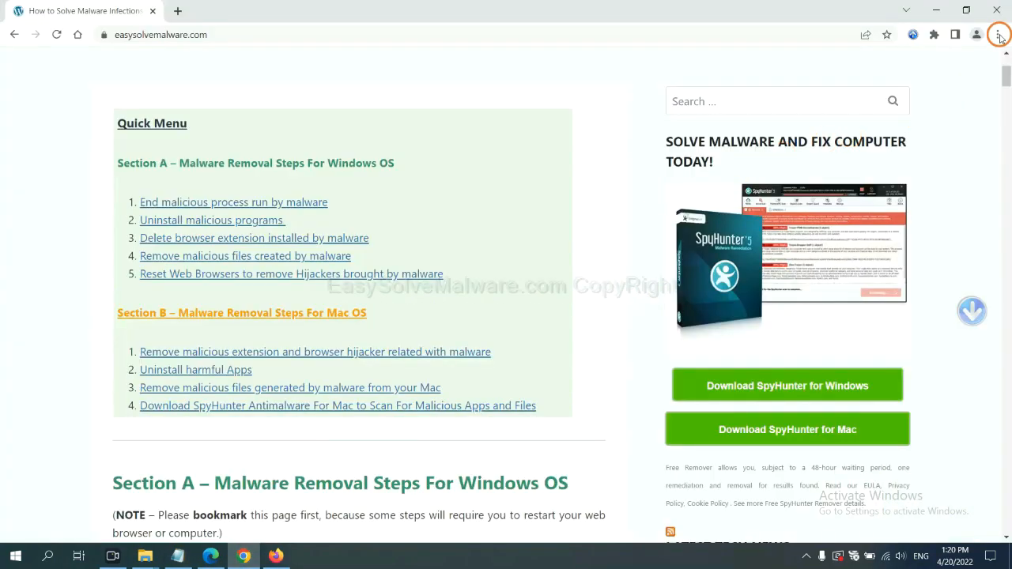
# Search Chrome's settings for 'reset' to reach the restore-original-defaults confirmation.
pyautogui.click(998, 35)
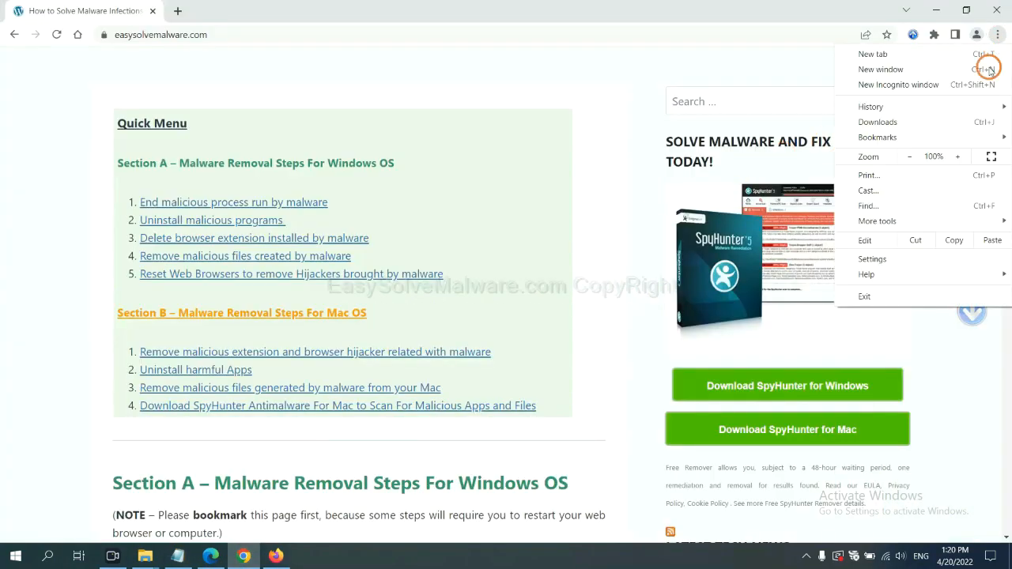
pyautogui.click(872, 259)
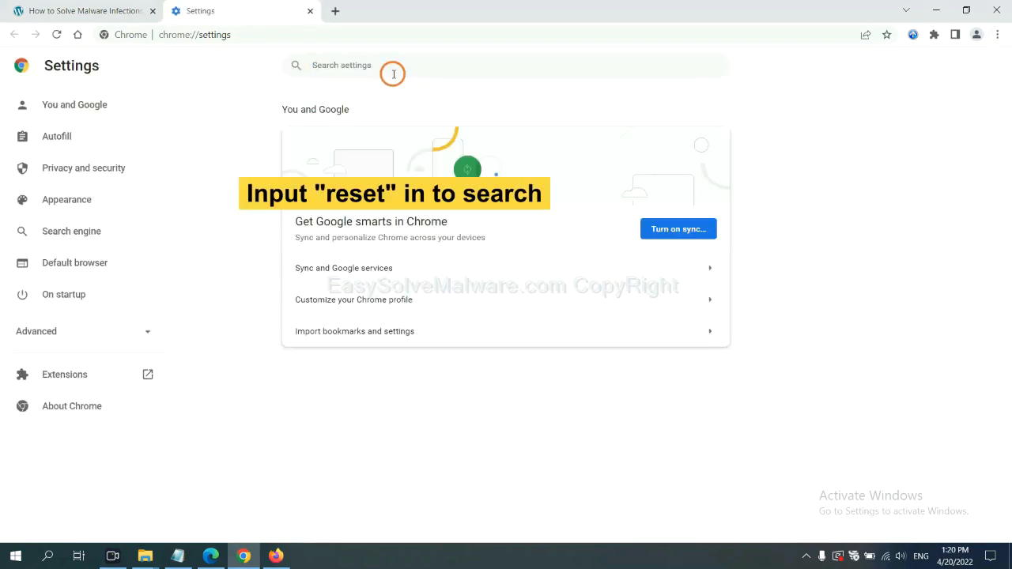
pyautogui.write('reset')
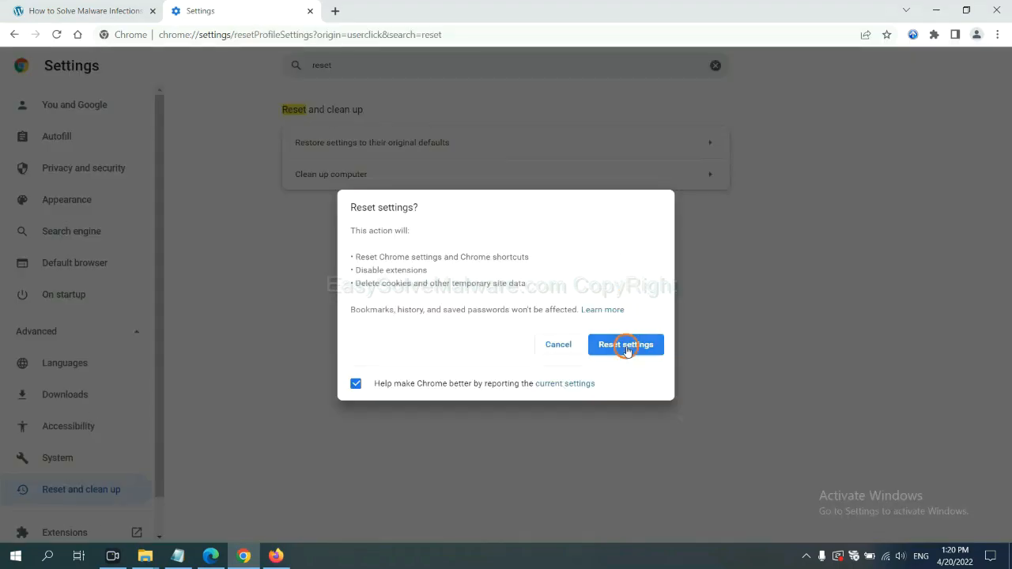
pyautogui.moveTo(278, 545)
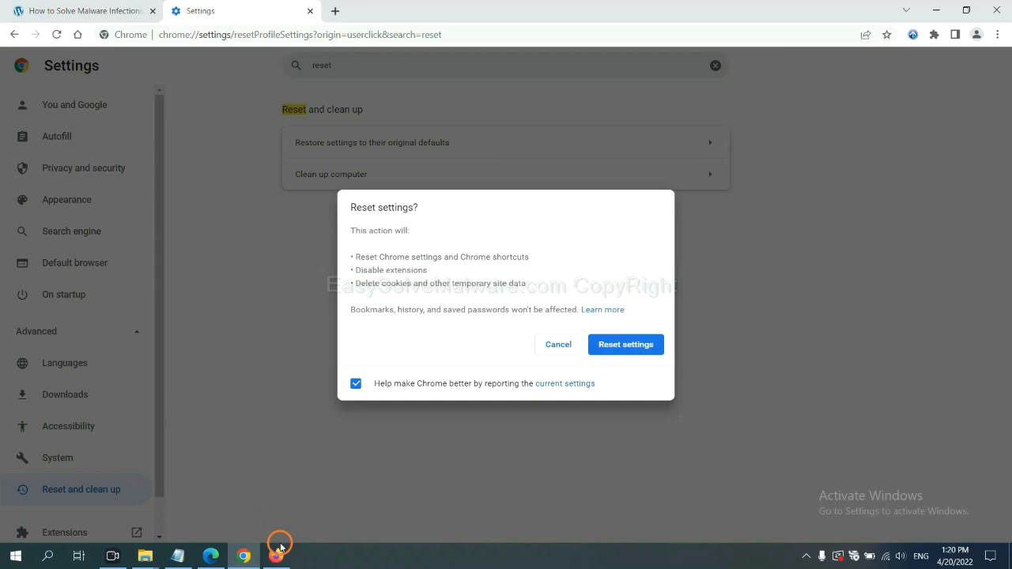
# Reach Firefox's Troubleshooting Information via Help and request Refresh Firefox to defaults.
pyautogui.click(275, 556)
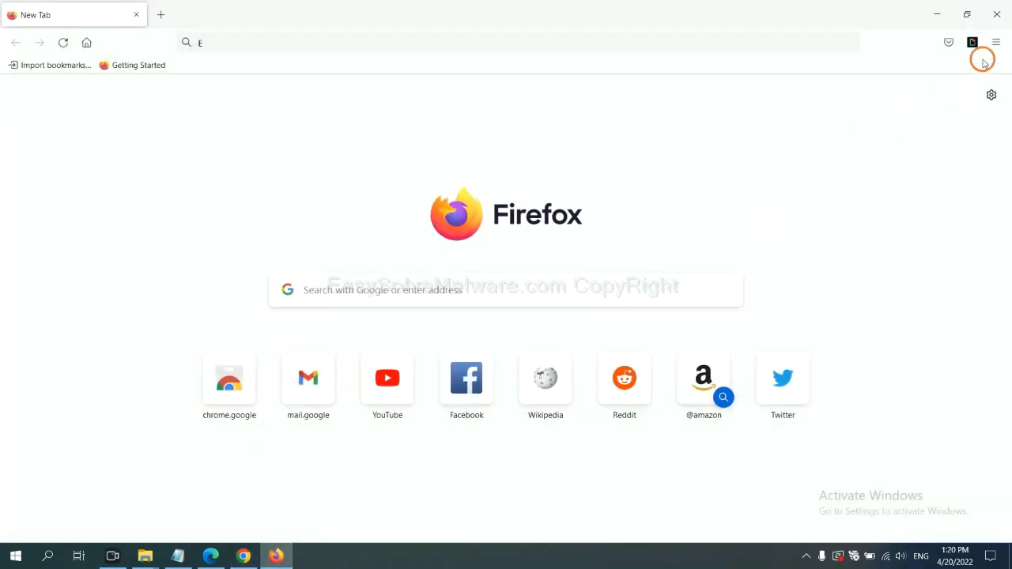
pyautogui.click(996, 43)
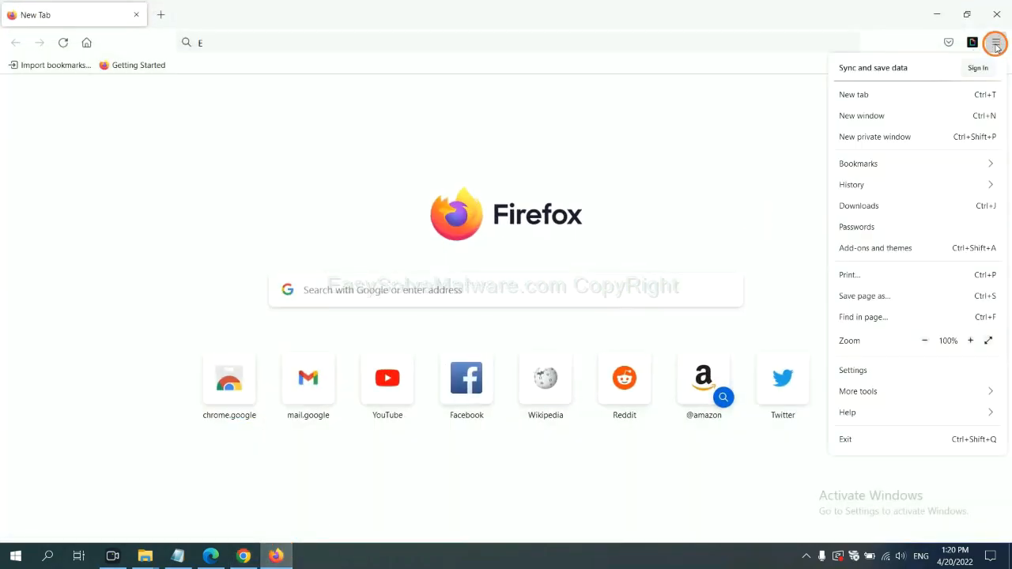
pyautogui.moveTo(870, 405)
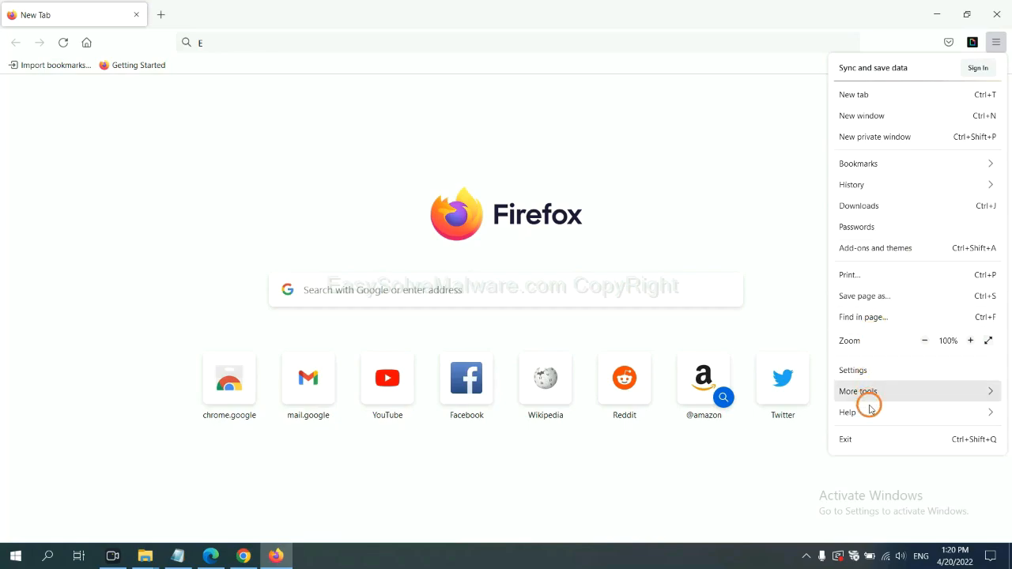
pyautogui.click(848, 411)
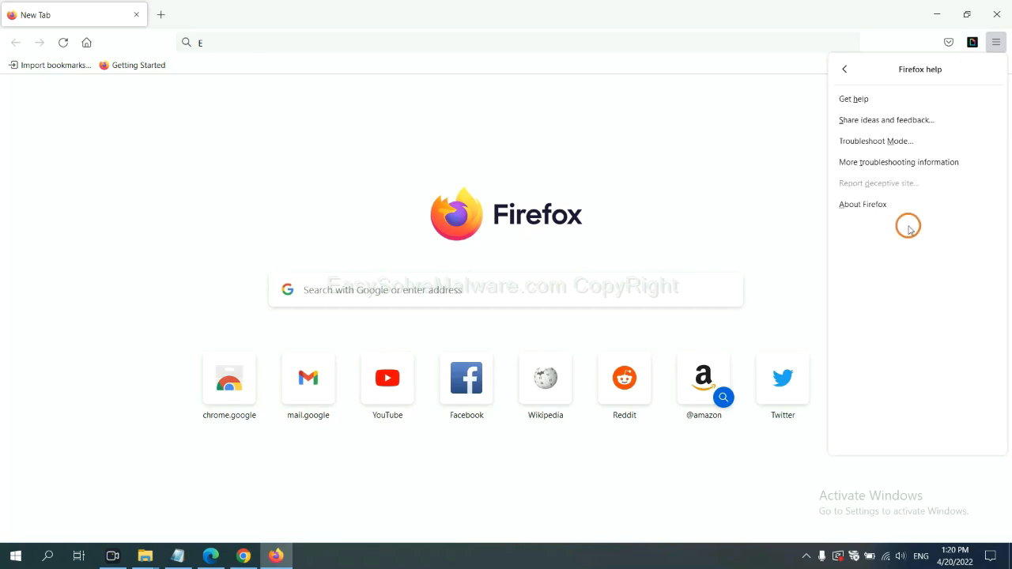
pyautogui.moveTo(898, 161)
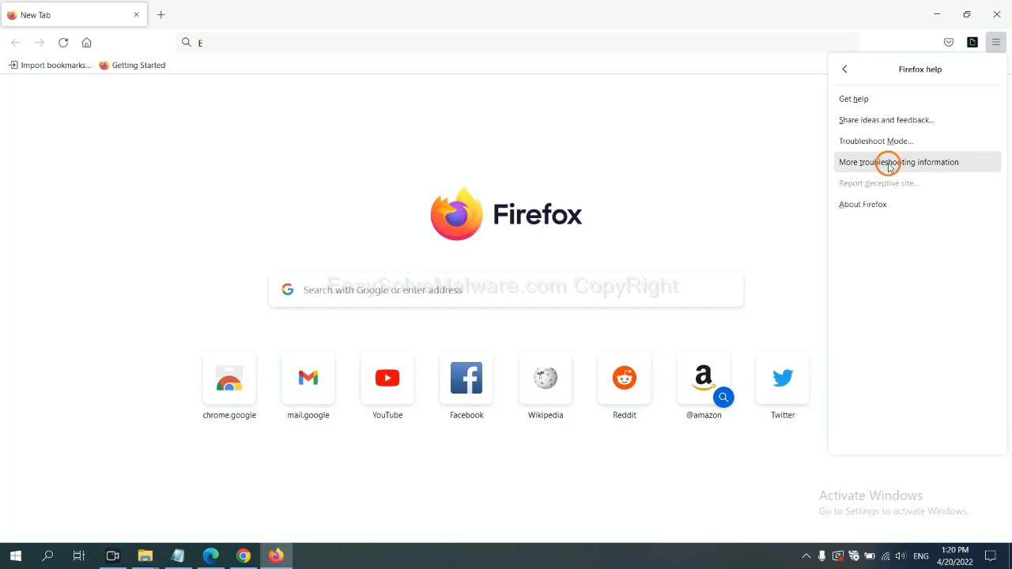
pyautogui.click(898, 162)
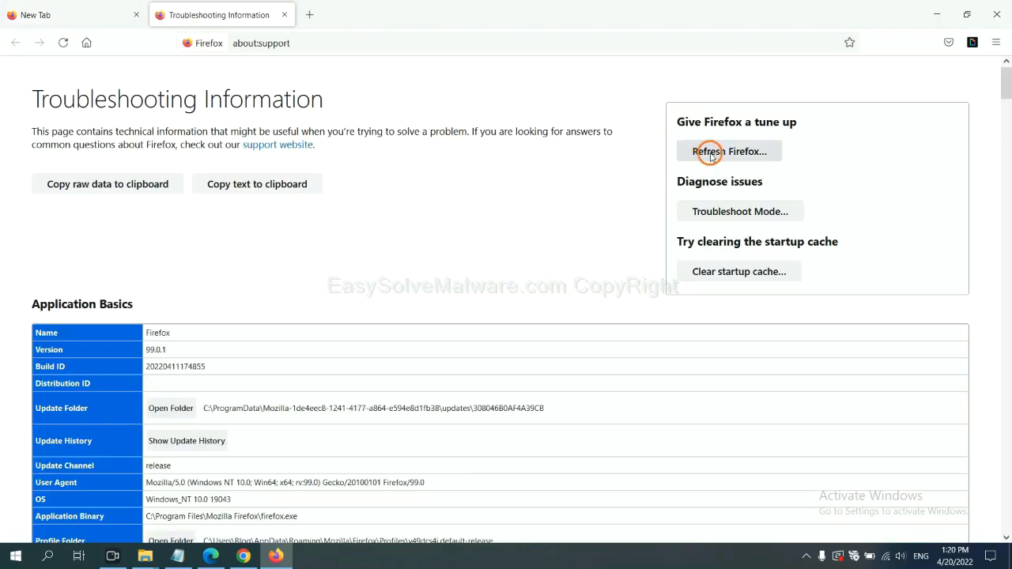
pyautogui.click(729, 152)
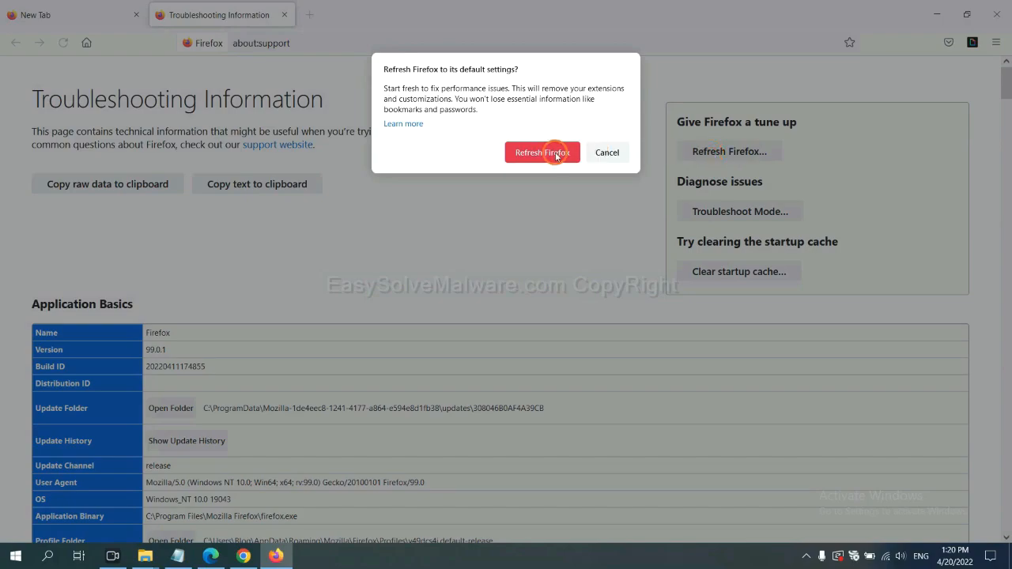
pyautogui.moveTo(256, 449)
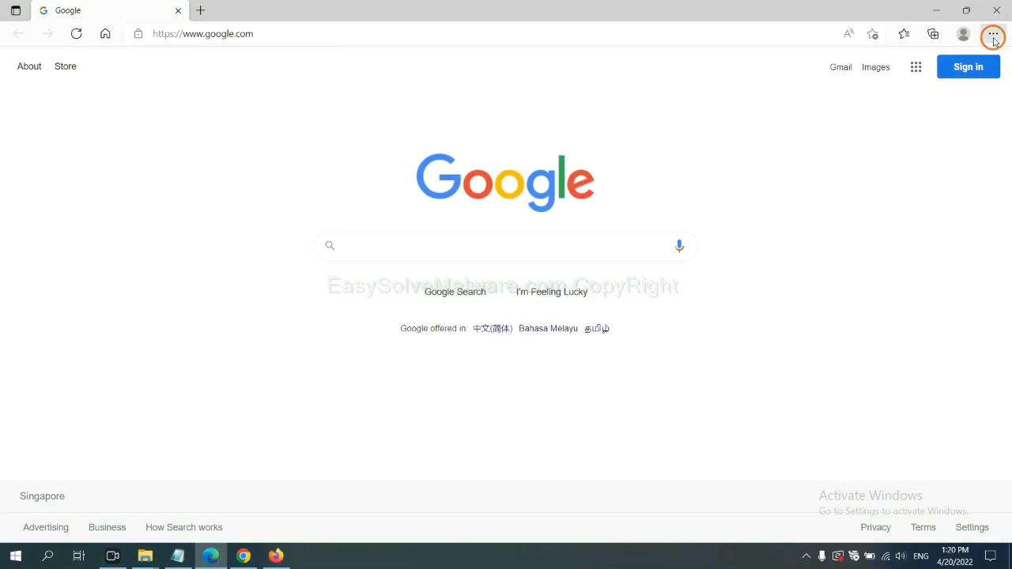
# Search Edge's settings for 're' to reach the reset-to-default-values confirmation.
pyautogui.click(993, 34)
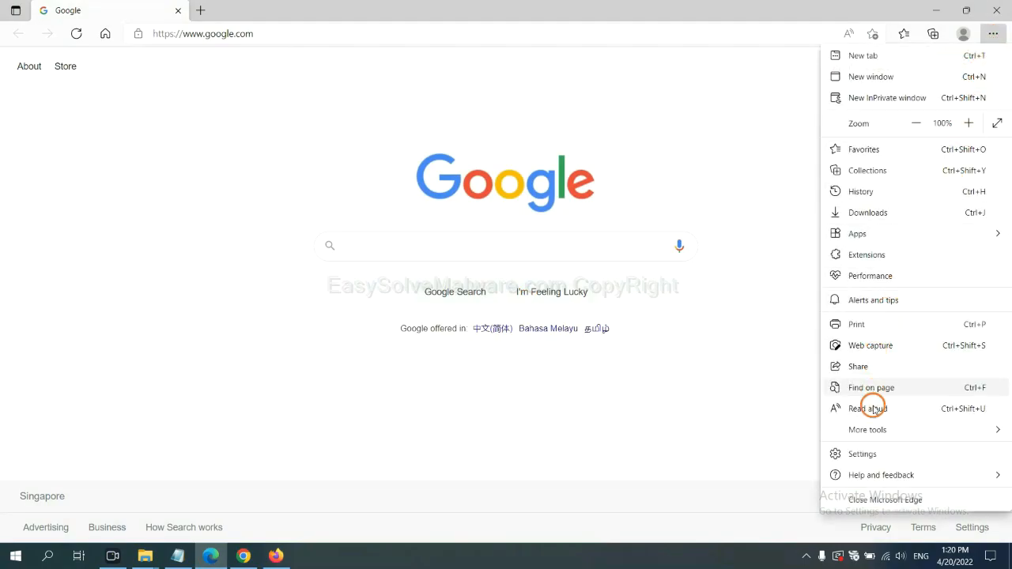
pyautogui.click(862, 453)
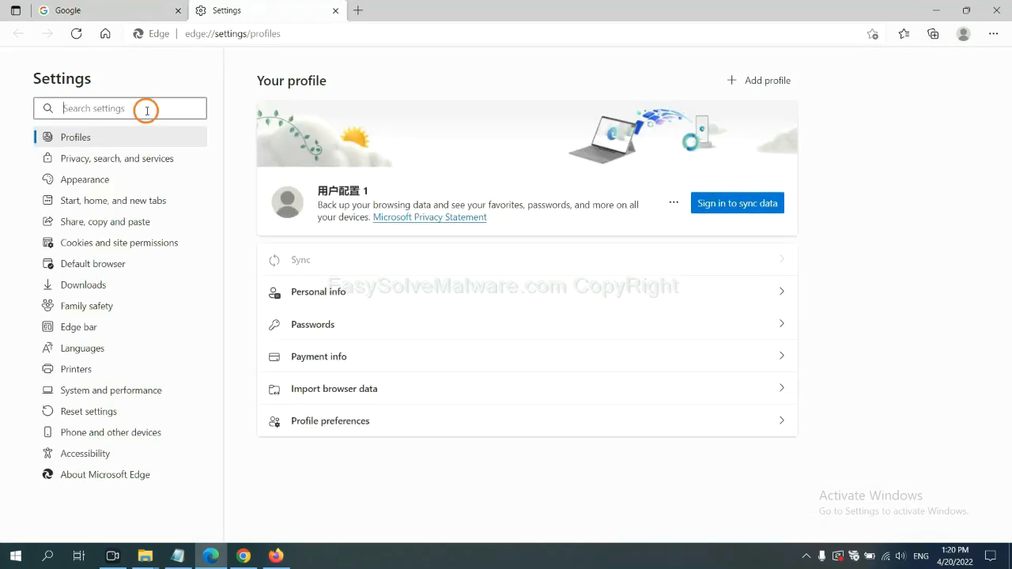
pyautogui.write('reset')
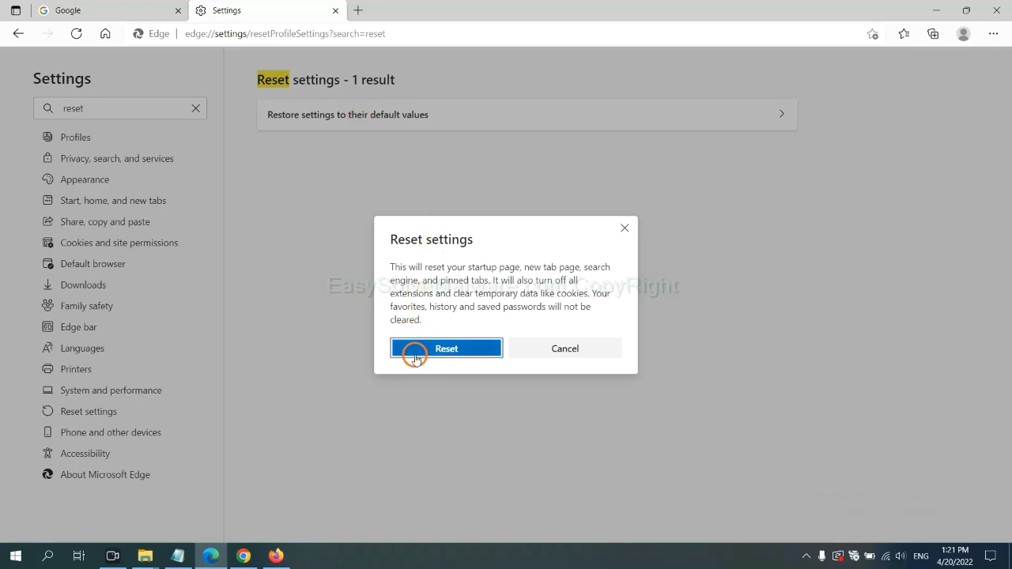
pyautogui.moveTo(570, 417)
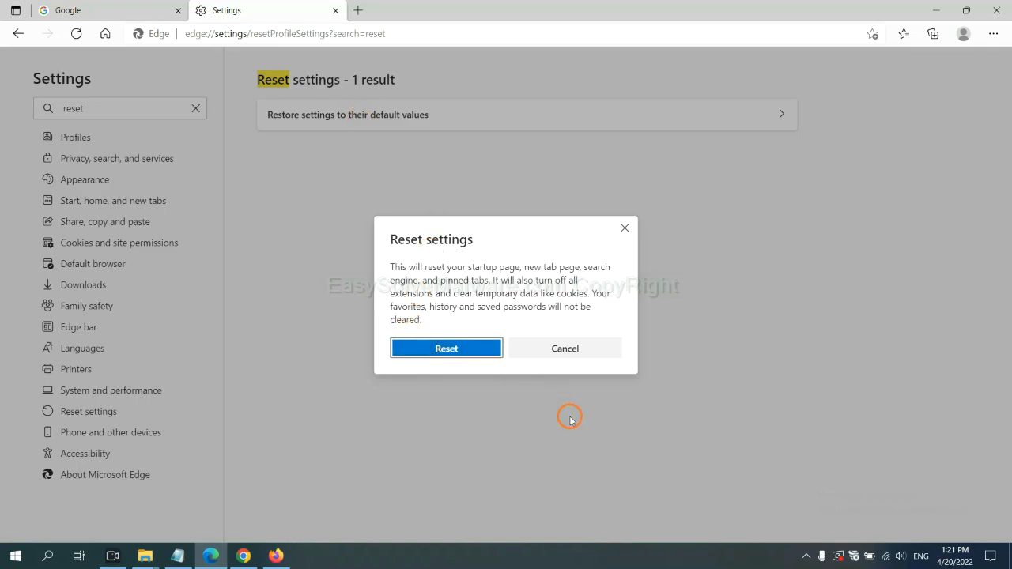